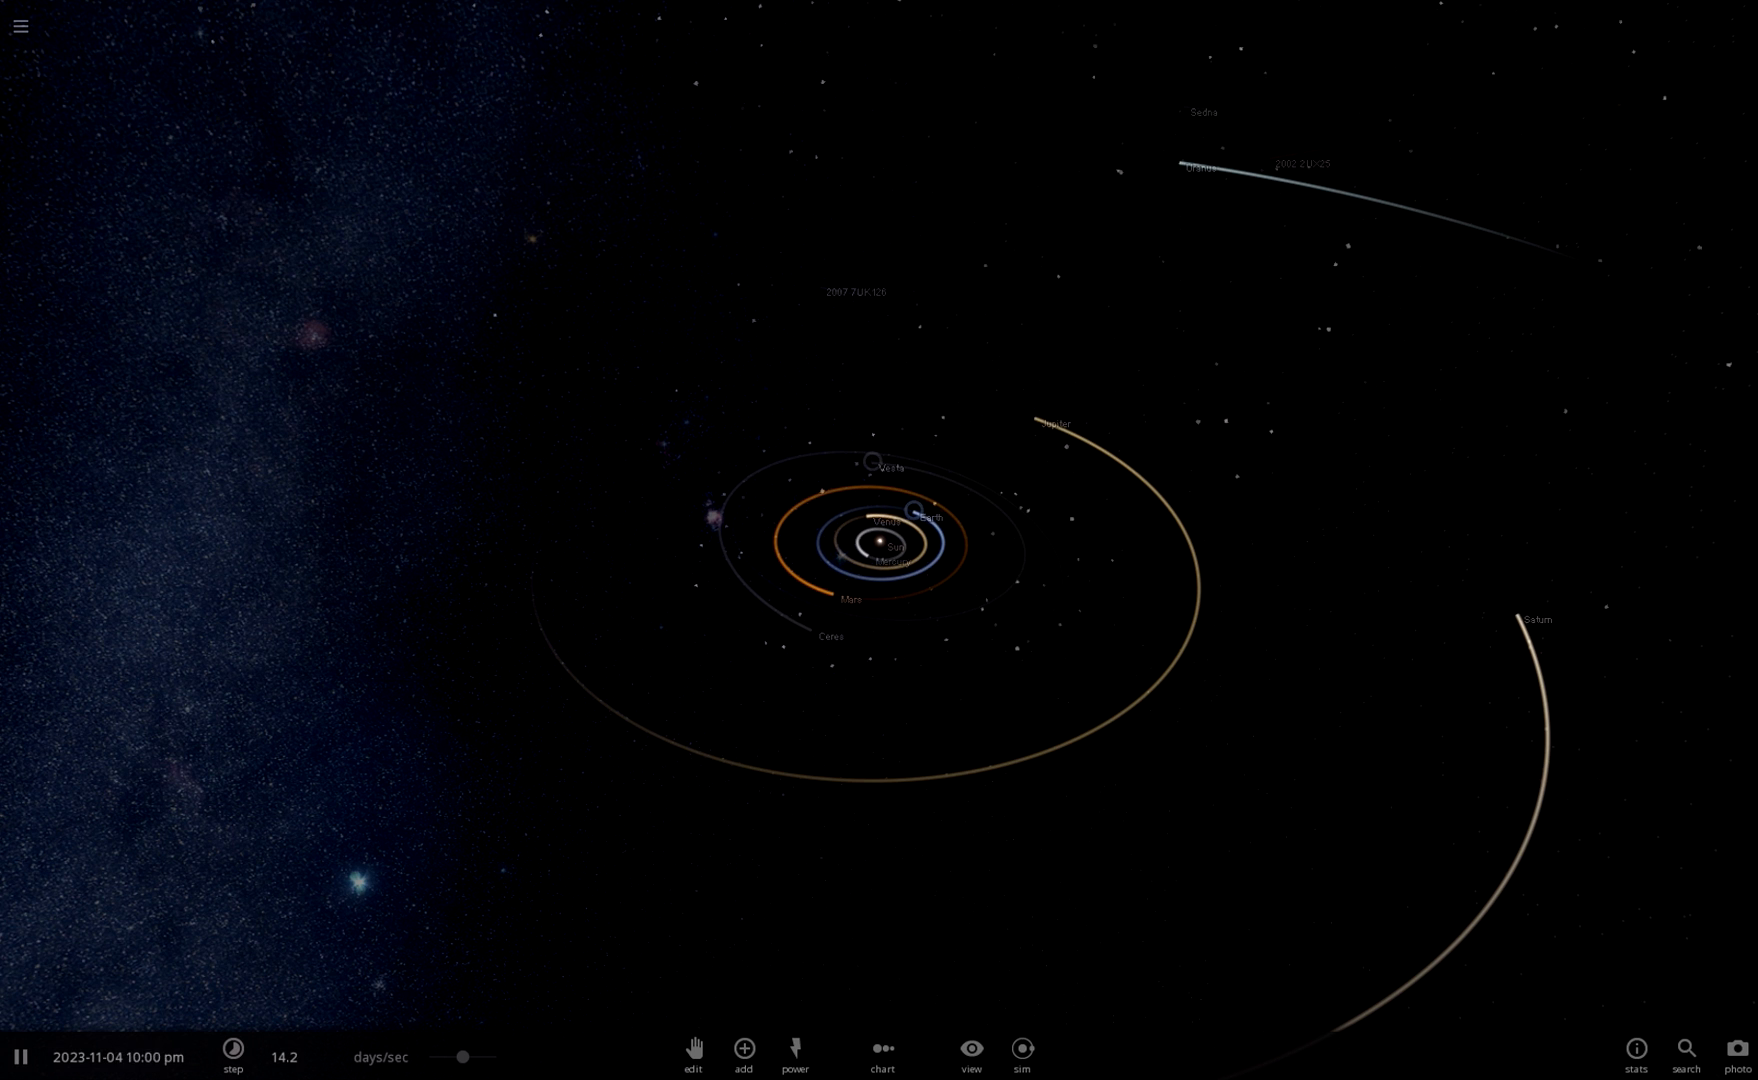
- Select Earth in the solar system view to show its basic properties panel
click(866, 458)
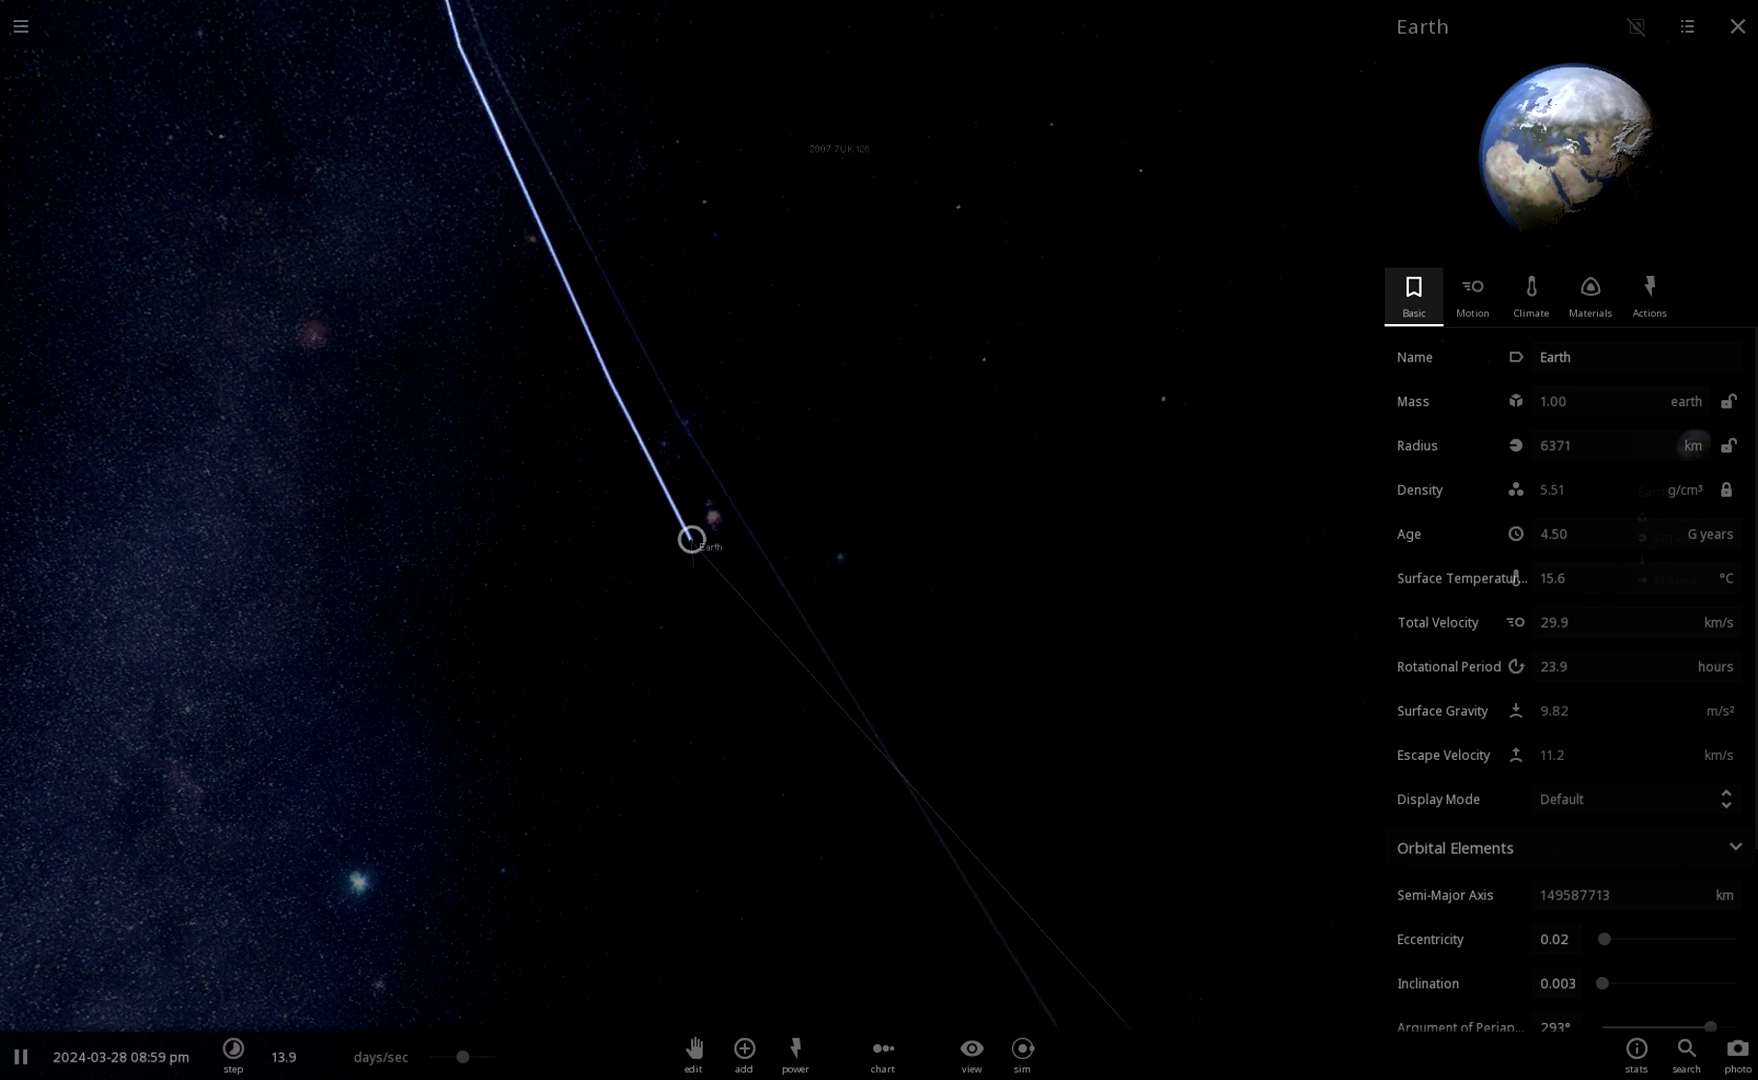
- Dismiss Earth's properties panel and focus the camera close on Earth
click(1736, 26)
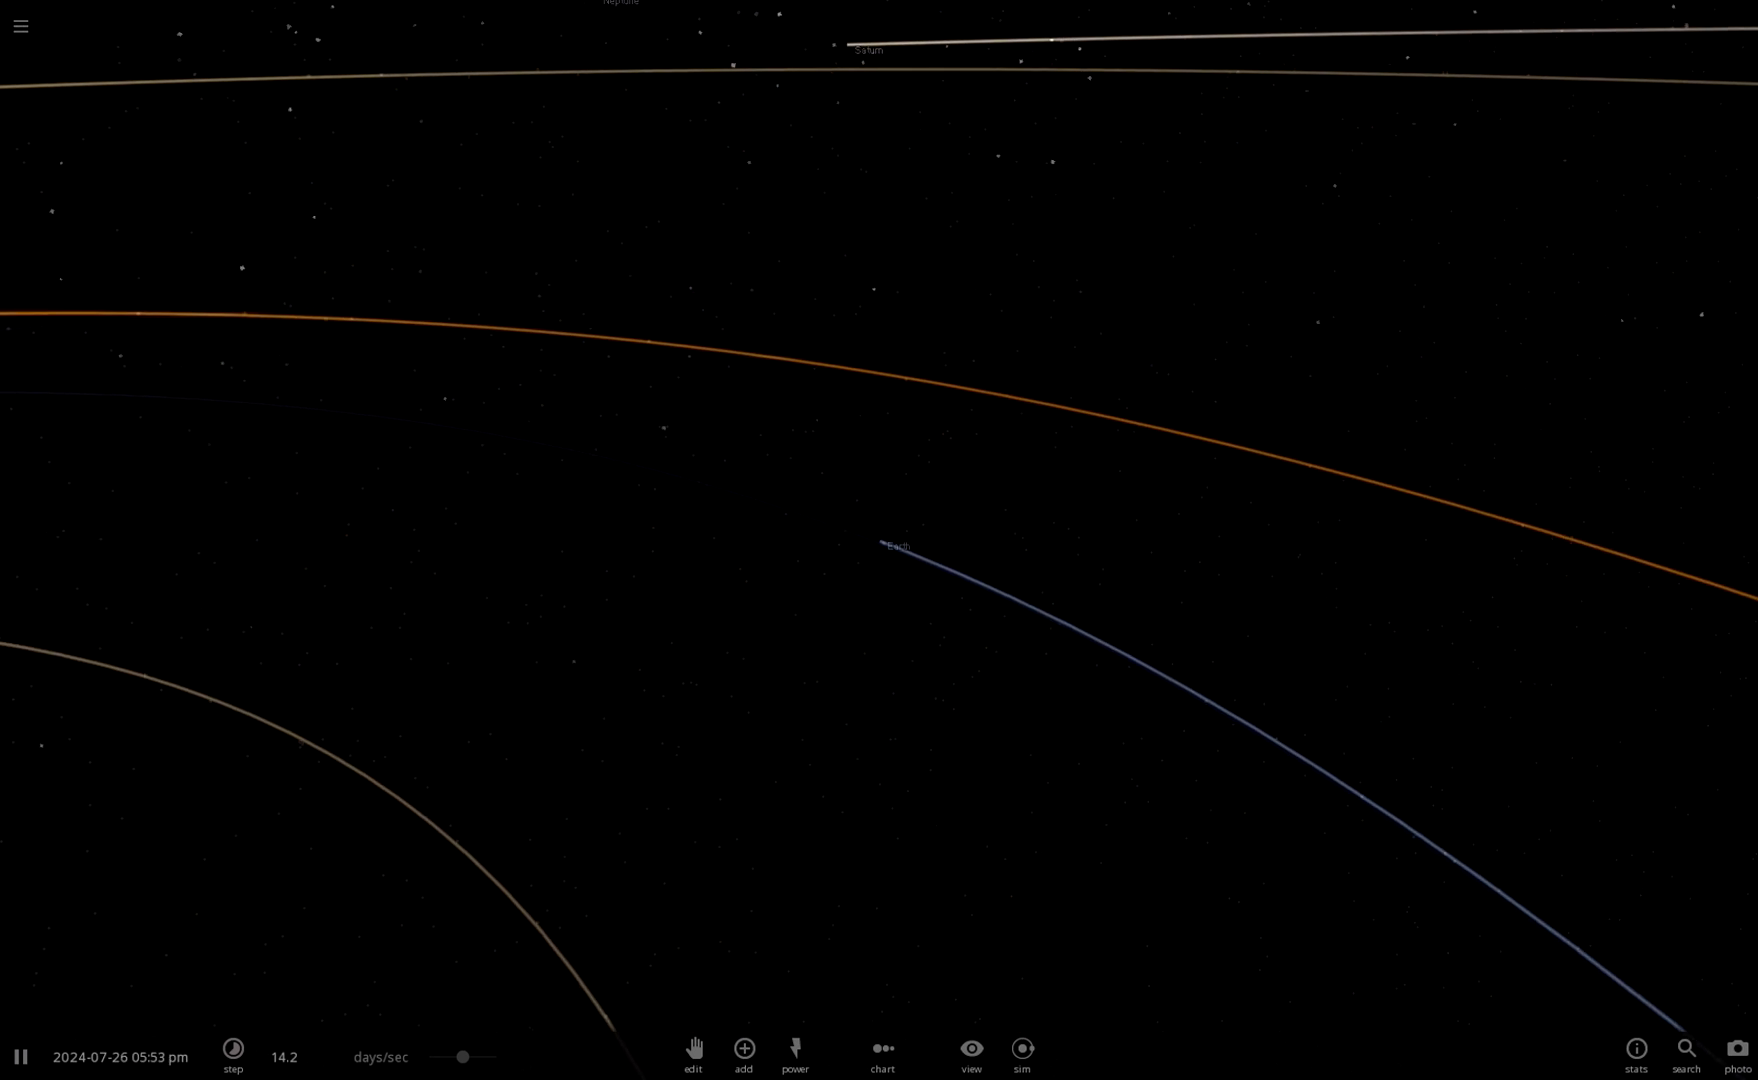
click(232, 1054)
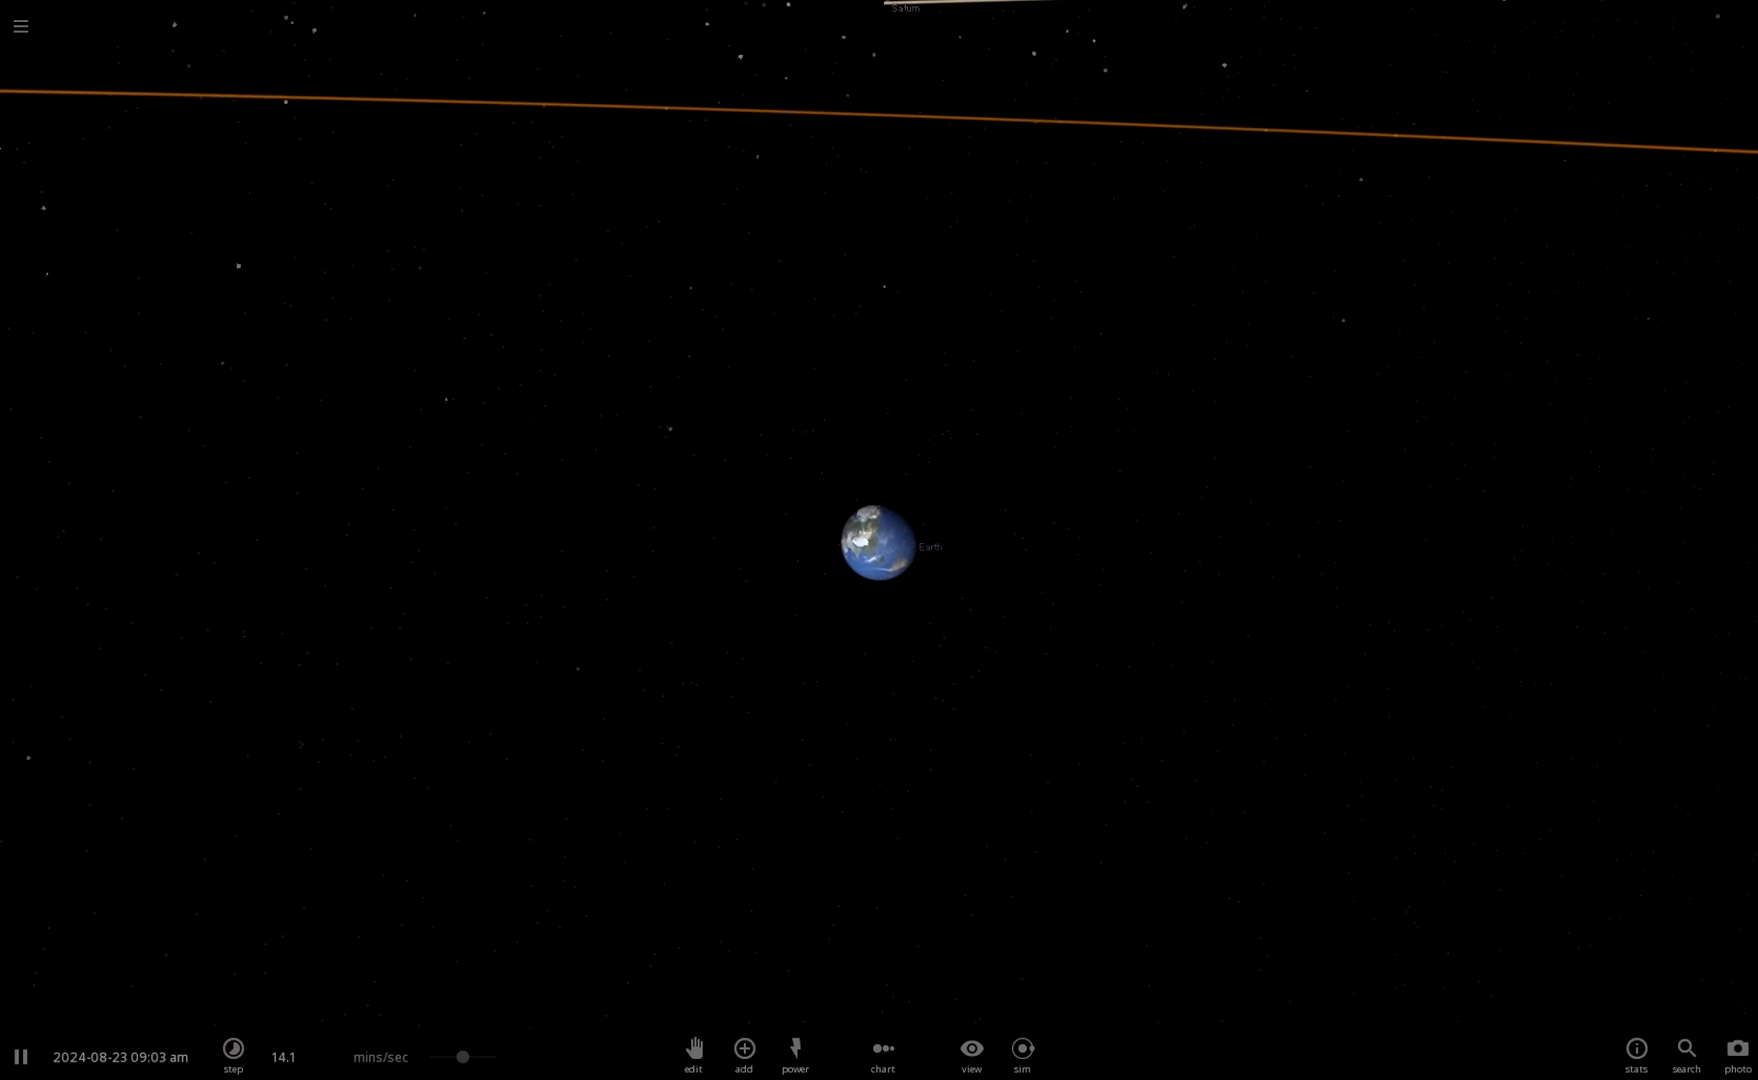
- Pause time and begin placing Ceres asteroids near Earth with the Add tool
click(232, 1056)
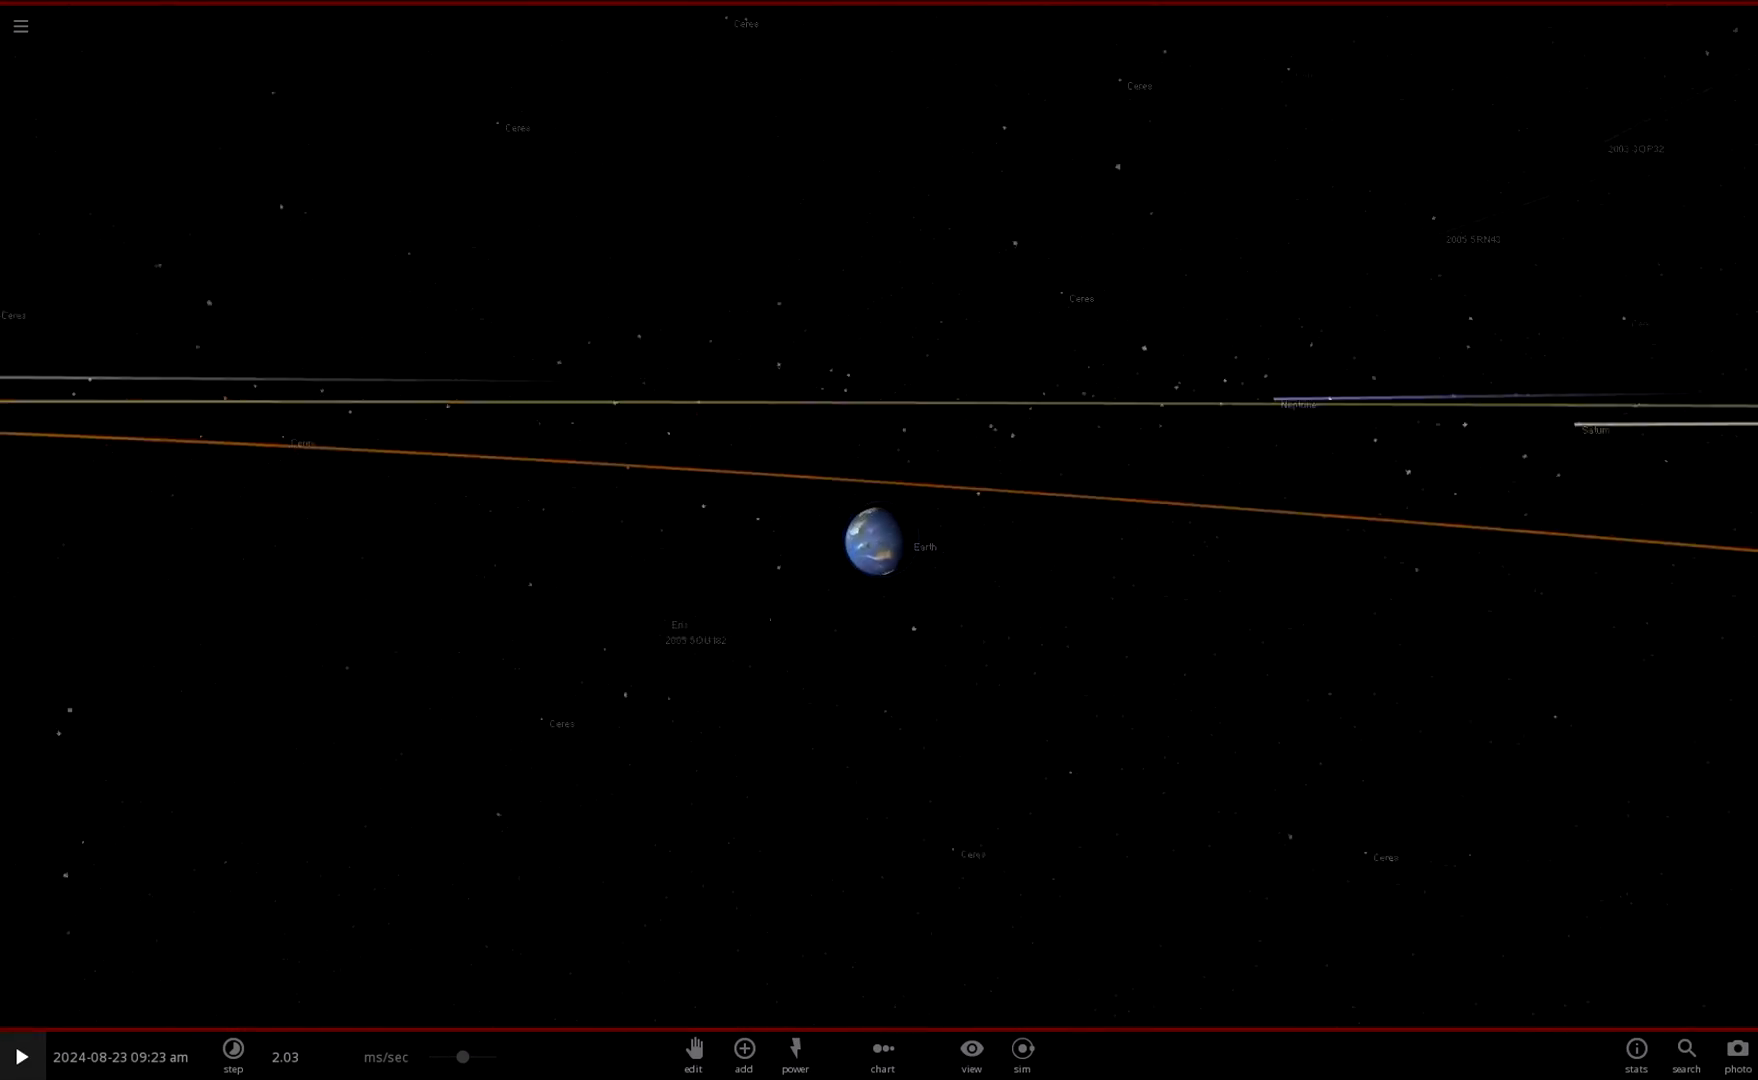
- Place more Ceres asteroids around Earth and resume the simulation
click(874, 546)
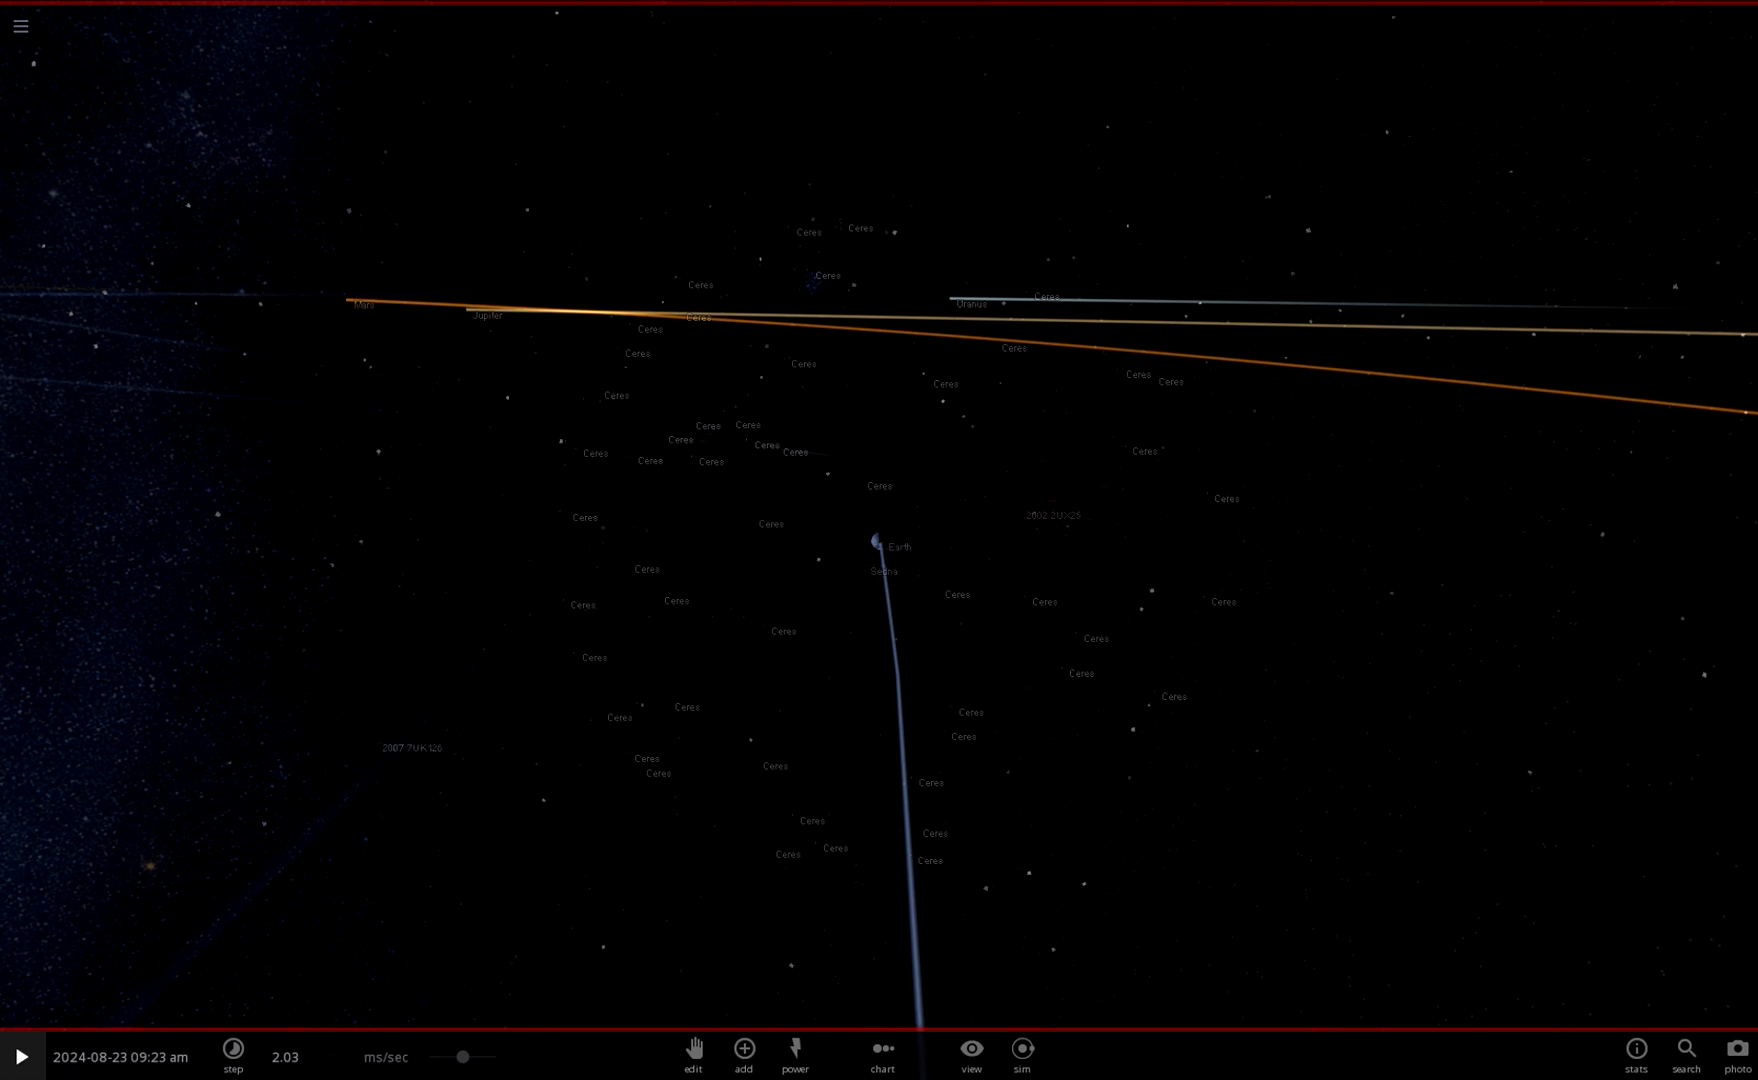
click(20, 1056)
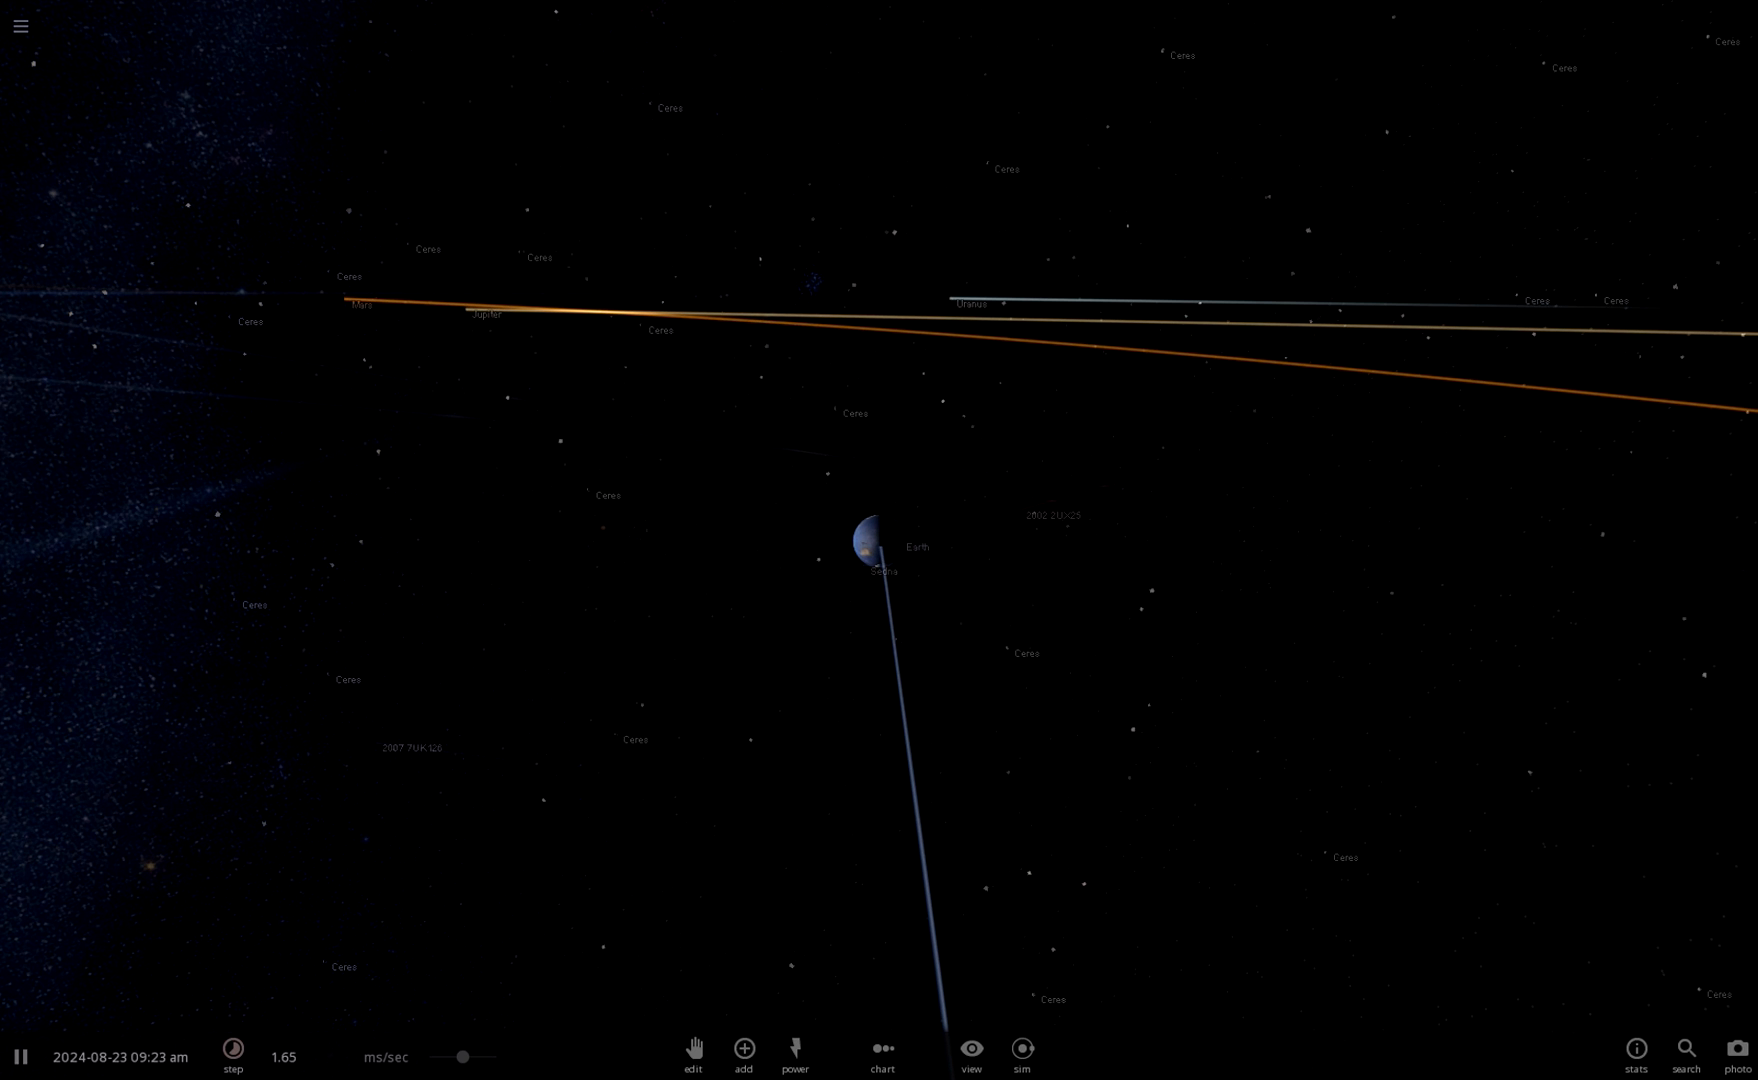
- Raise the time rate to minutes per second so the asteroids streak toward Earth
click(232, 1058)
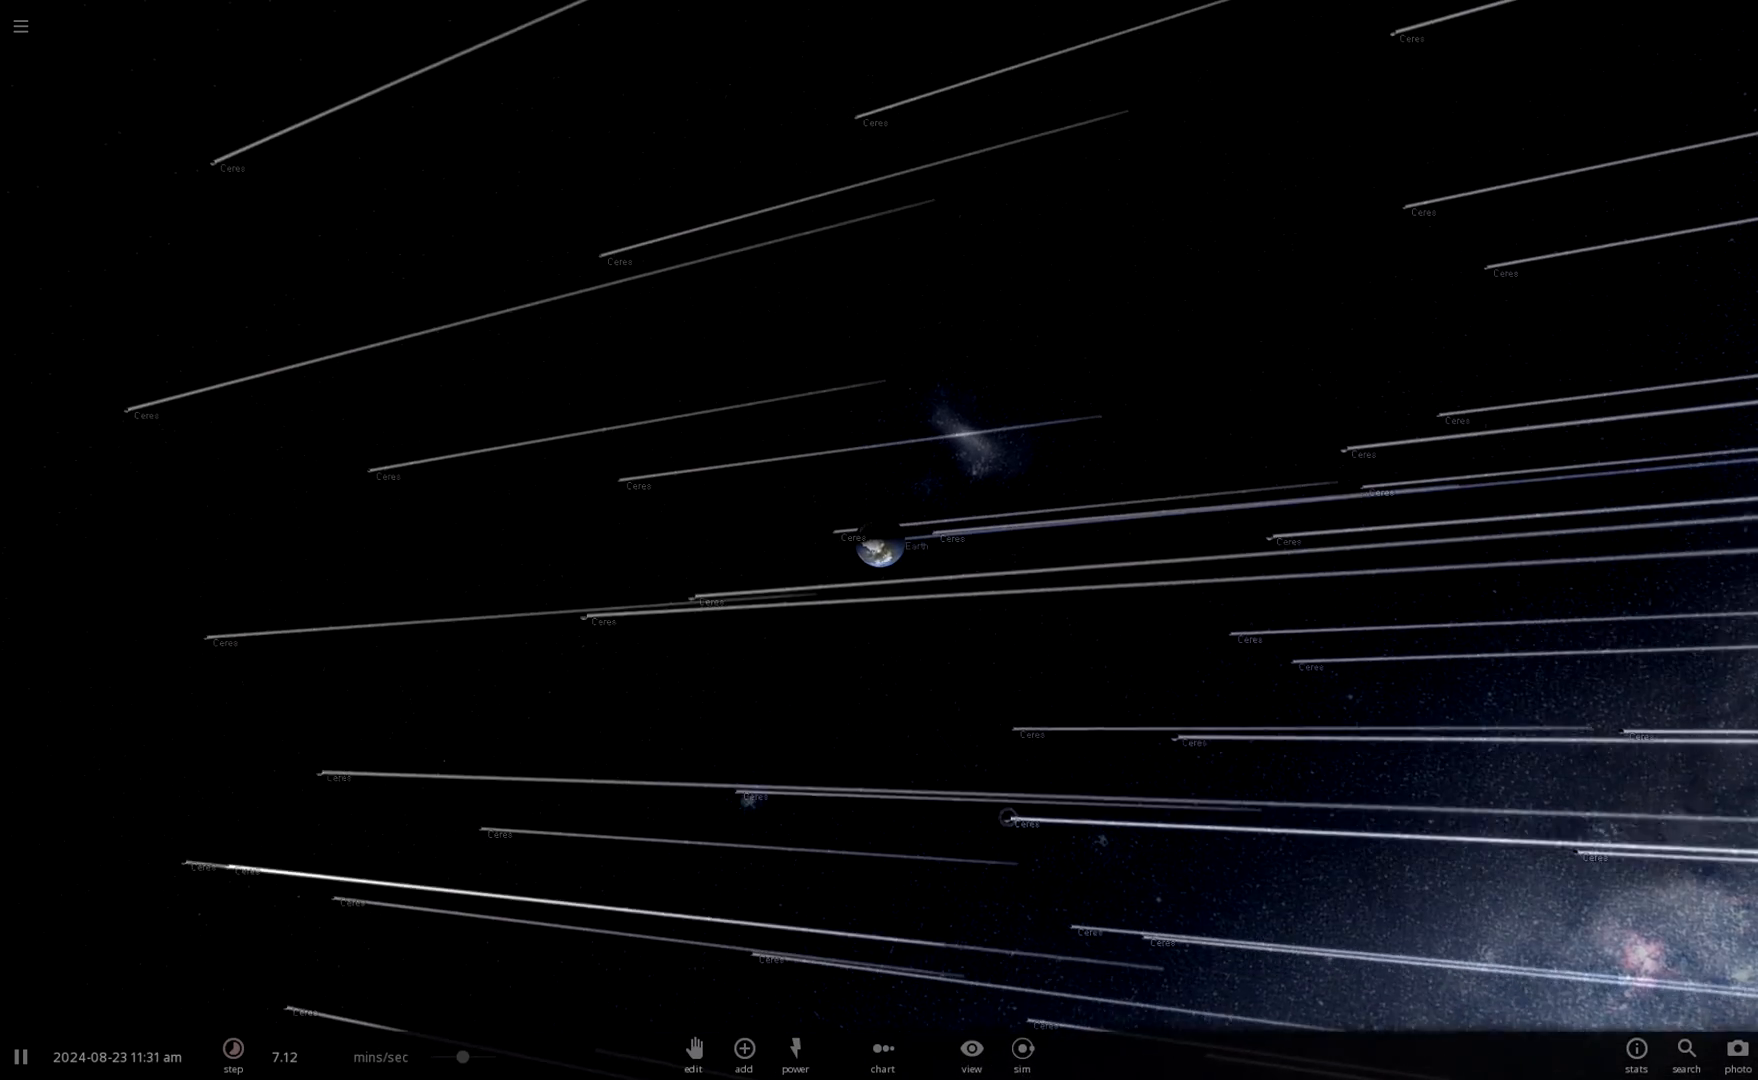
- Step through the asteroid impacts by pausing and resuming, ending paused around midday
click(20, 1056)
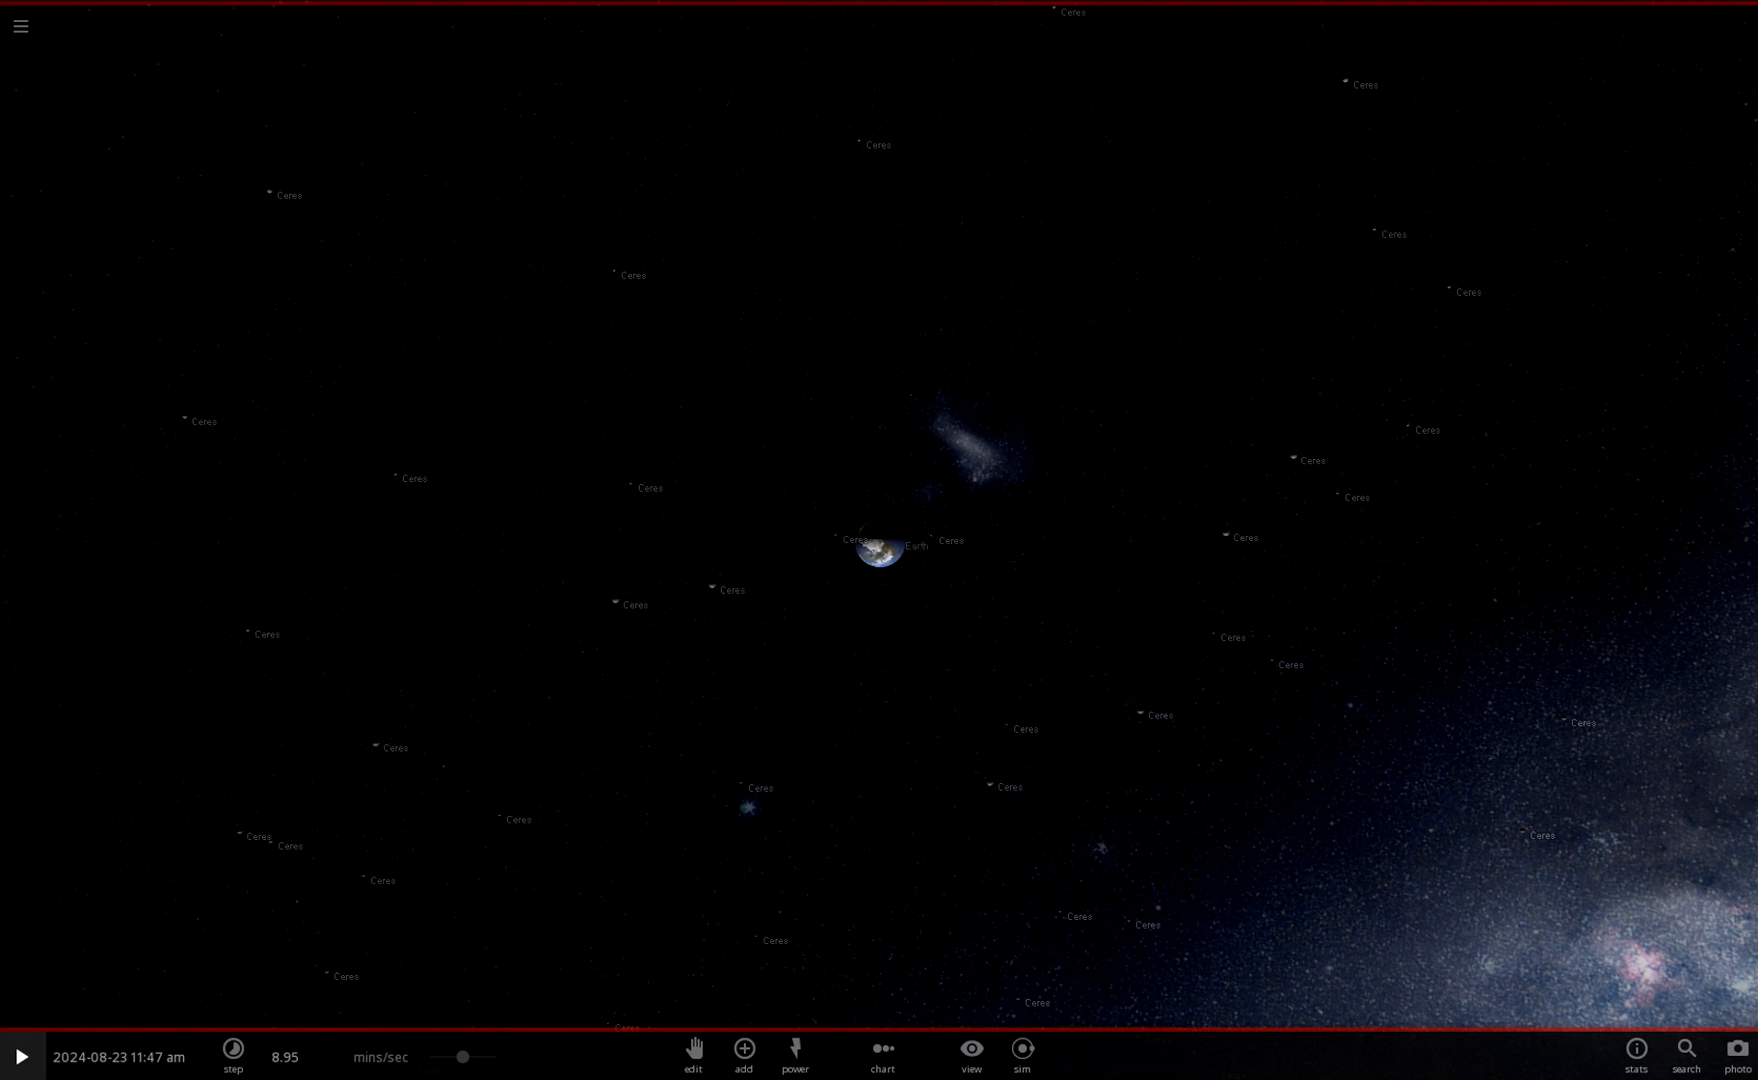
click(20, 1056)
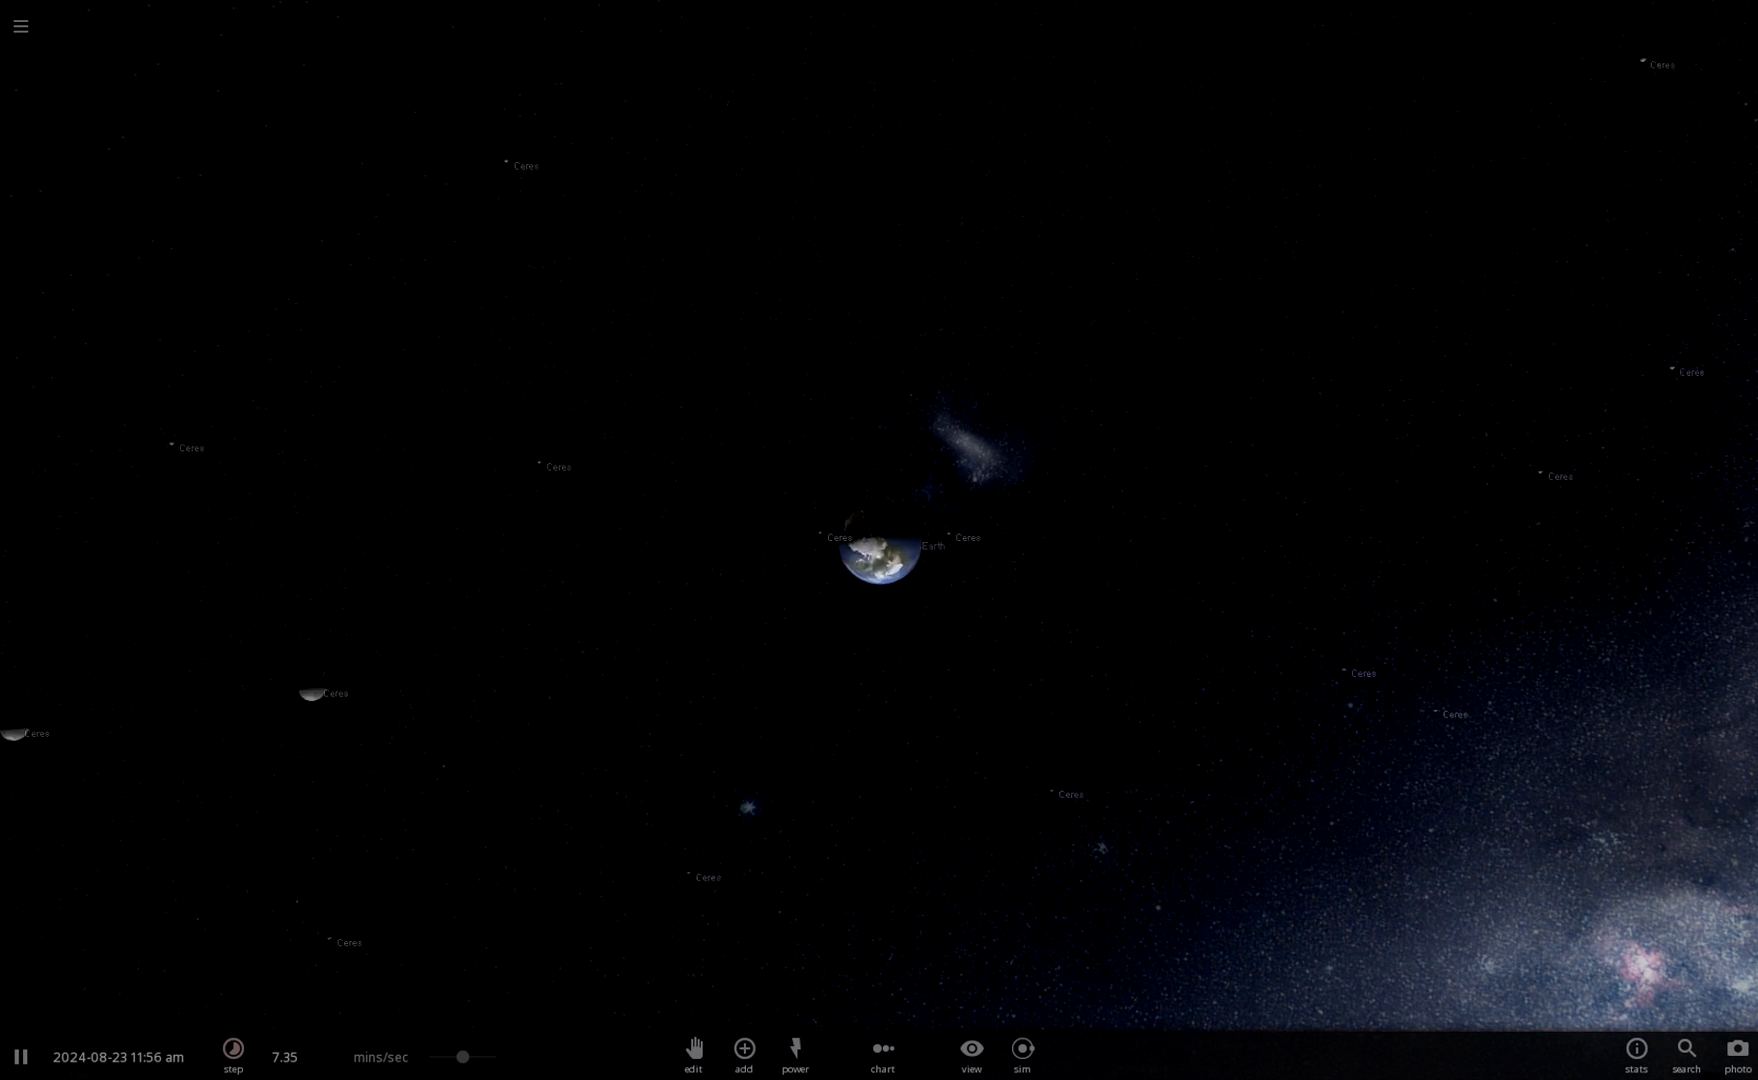
click(20, 1056)
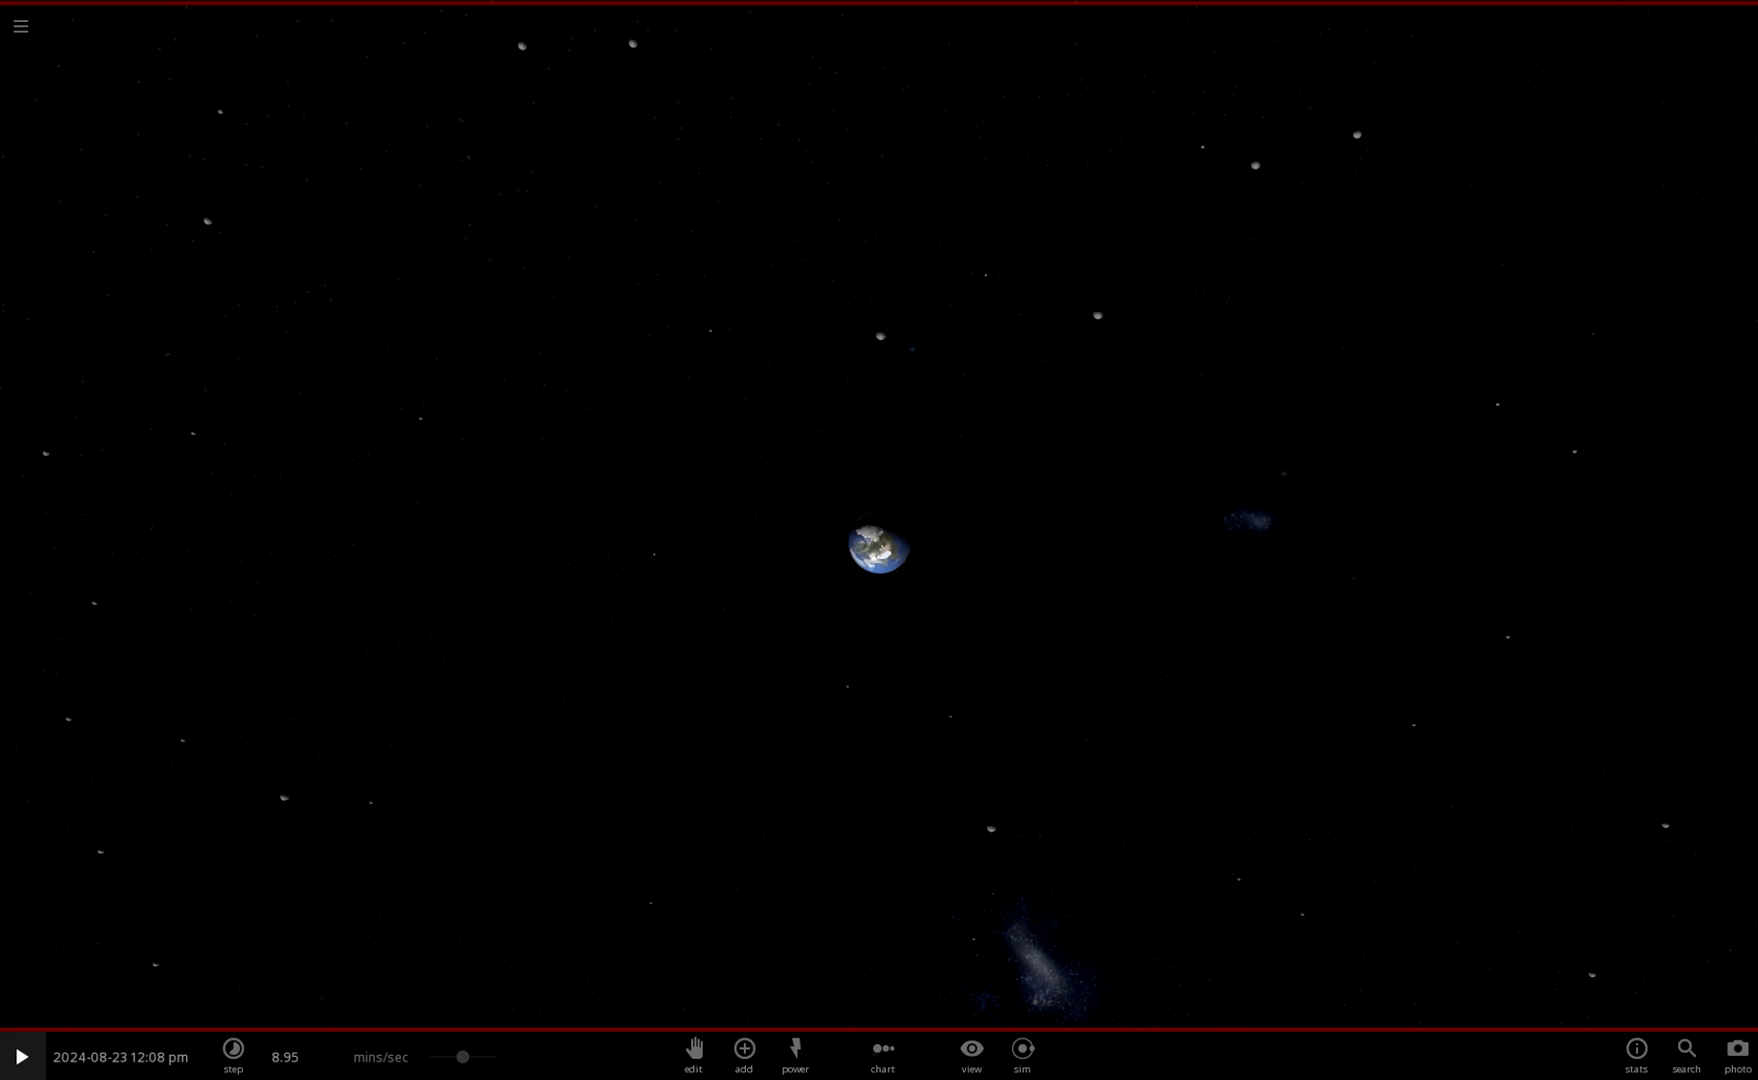
click(20, 1056)
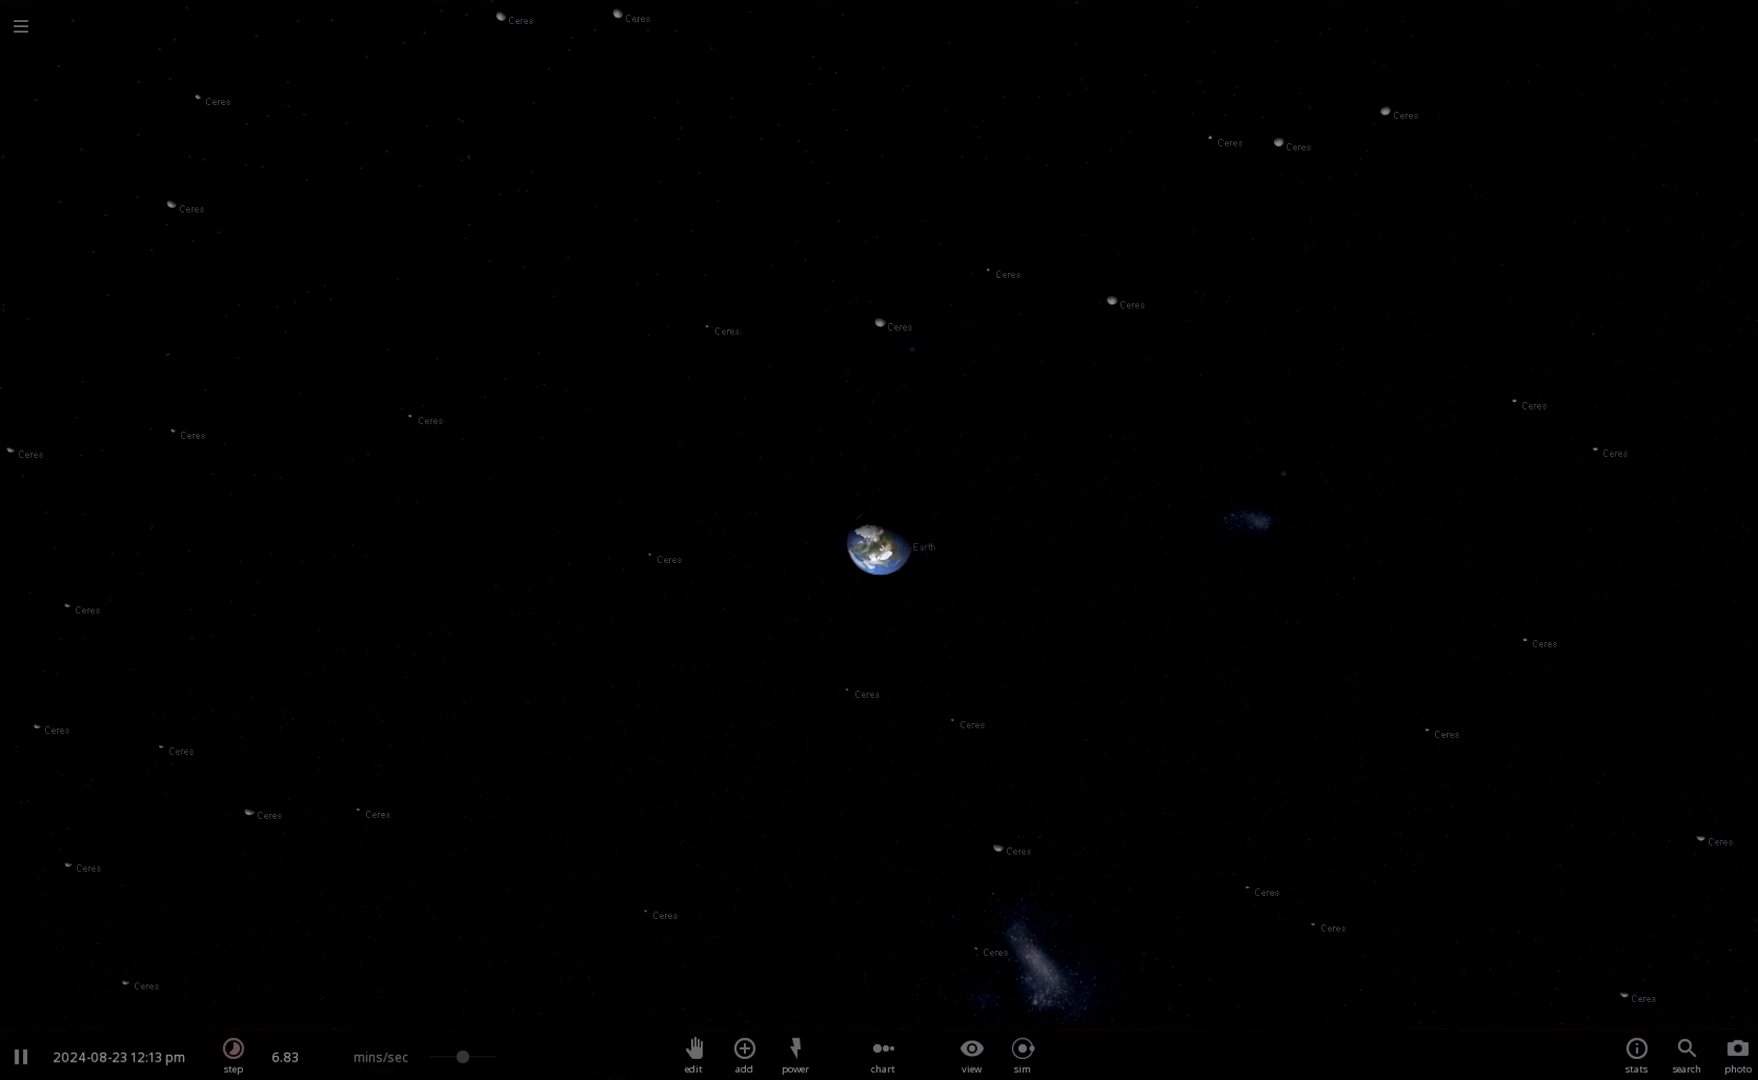
click(20, 1056)
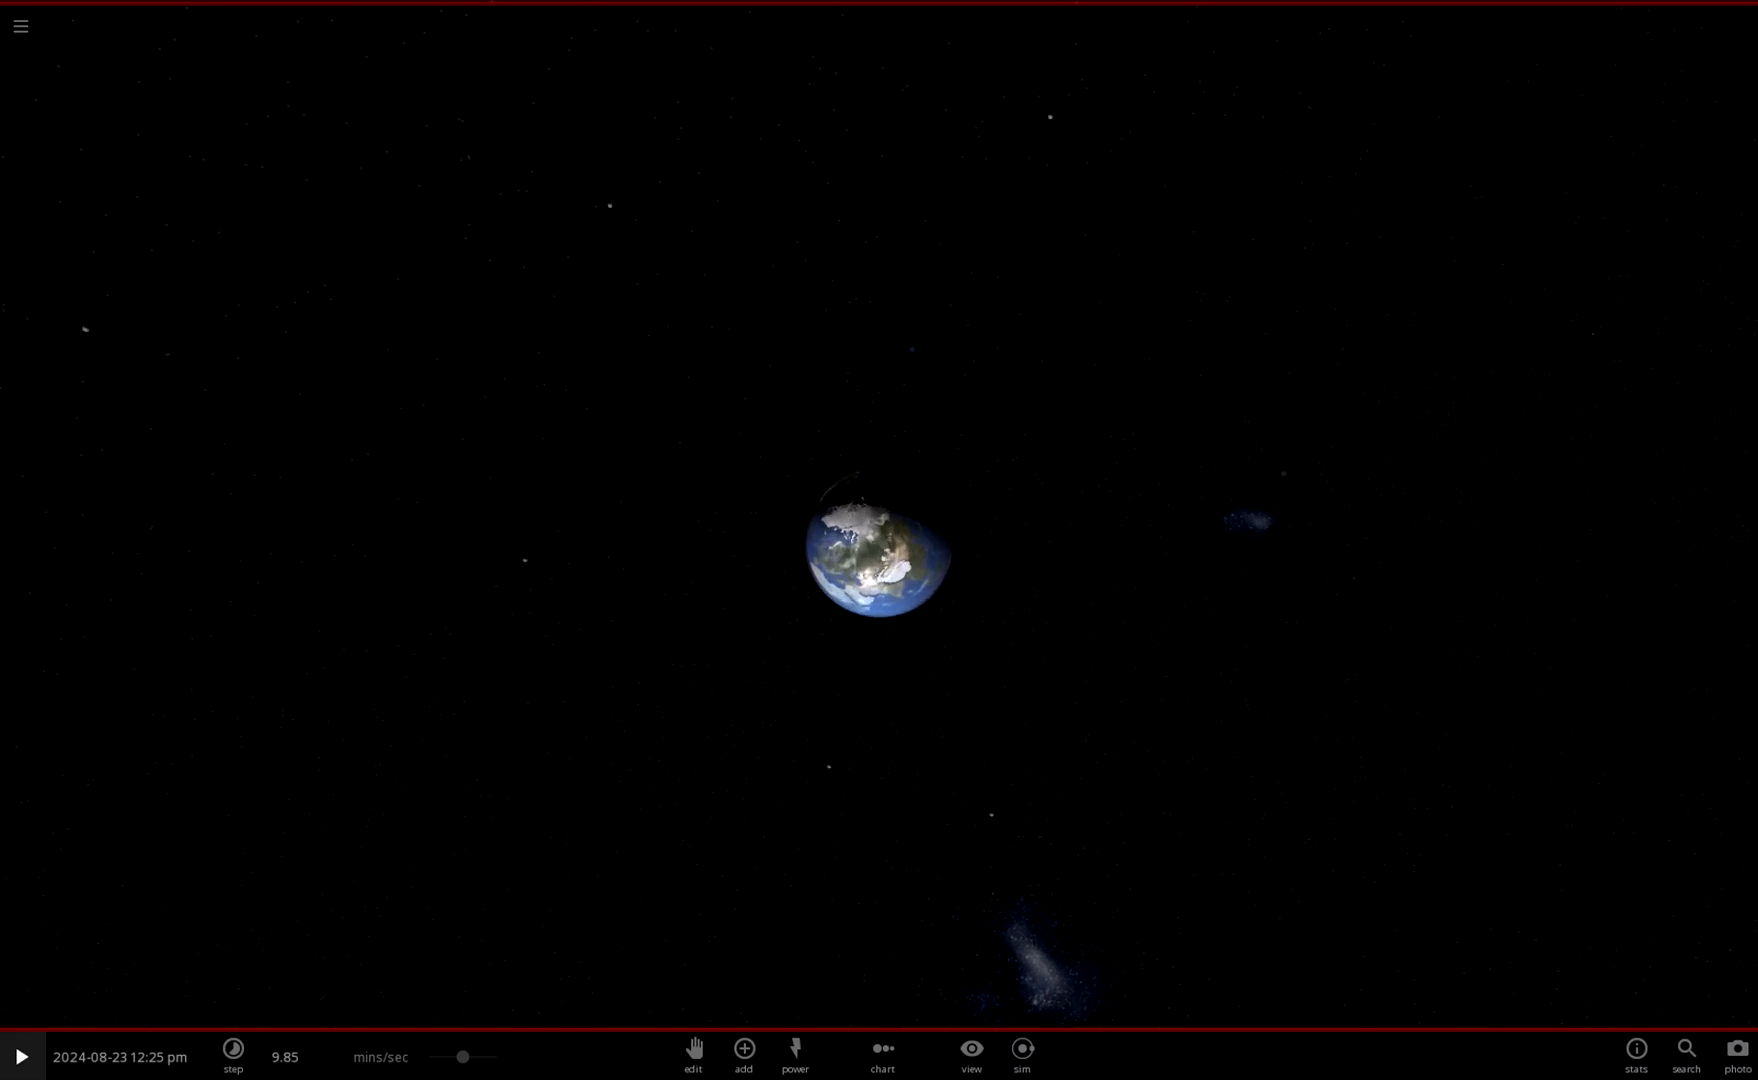
- Resume, pause and resume the simulation so the new asteroid ring falls onto Earth
click(20, 1056)
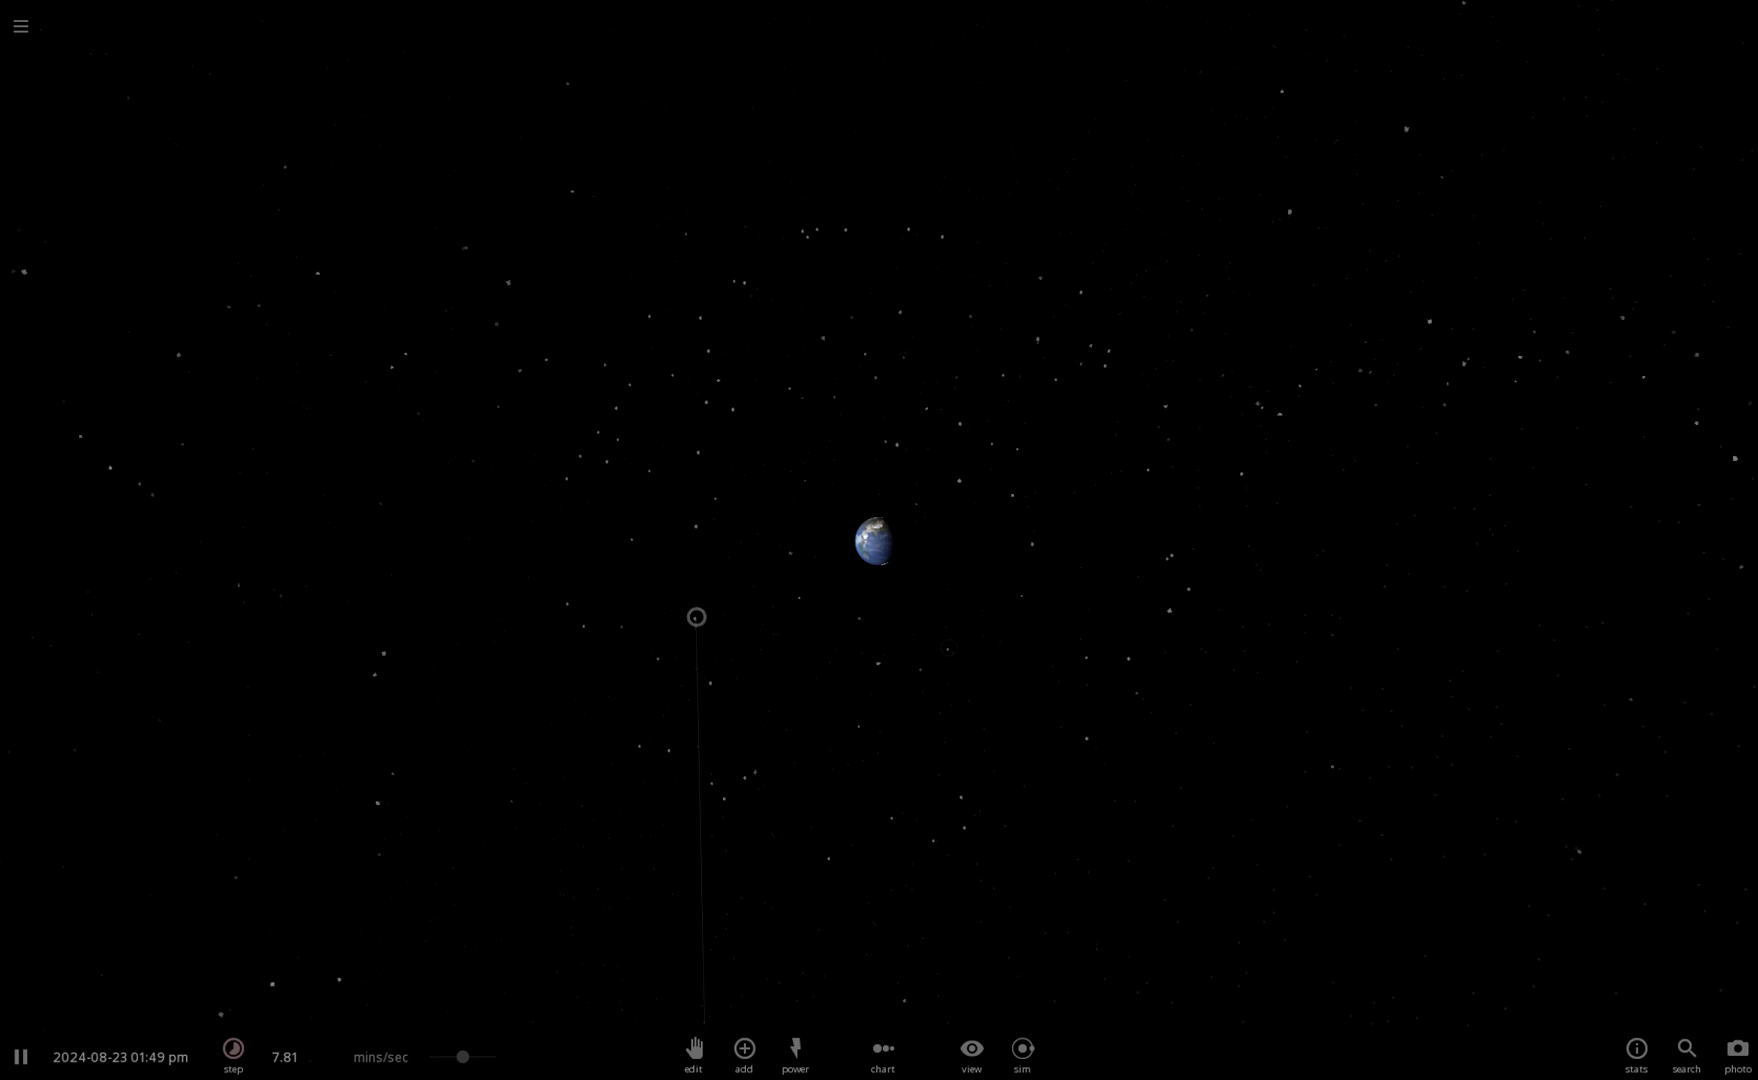
click(232, 1054)
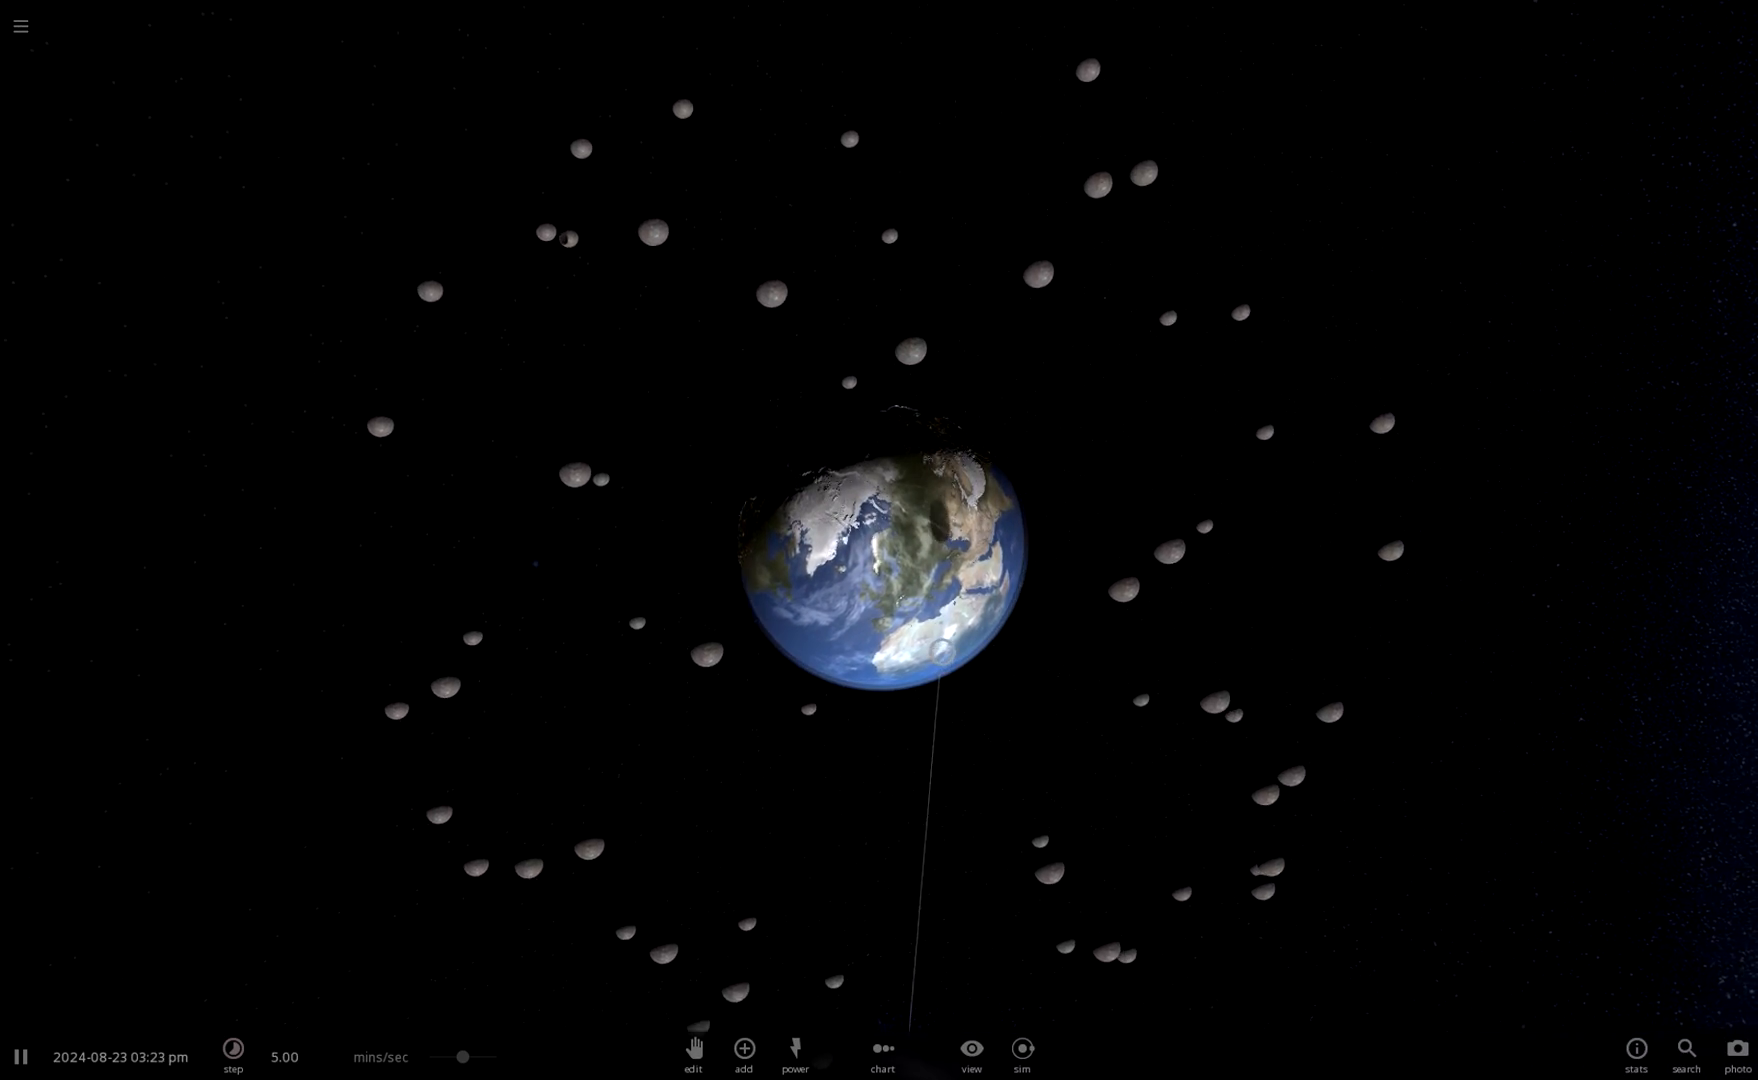
click(20, 1056)
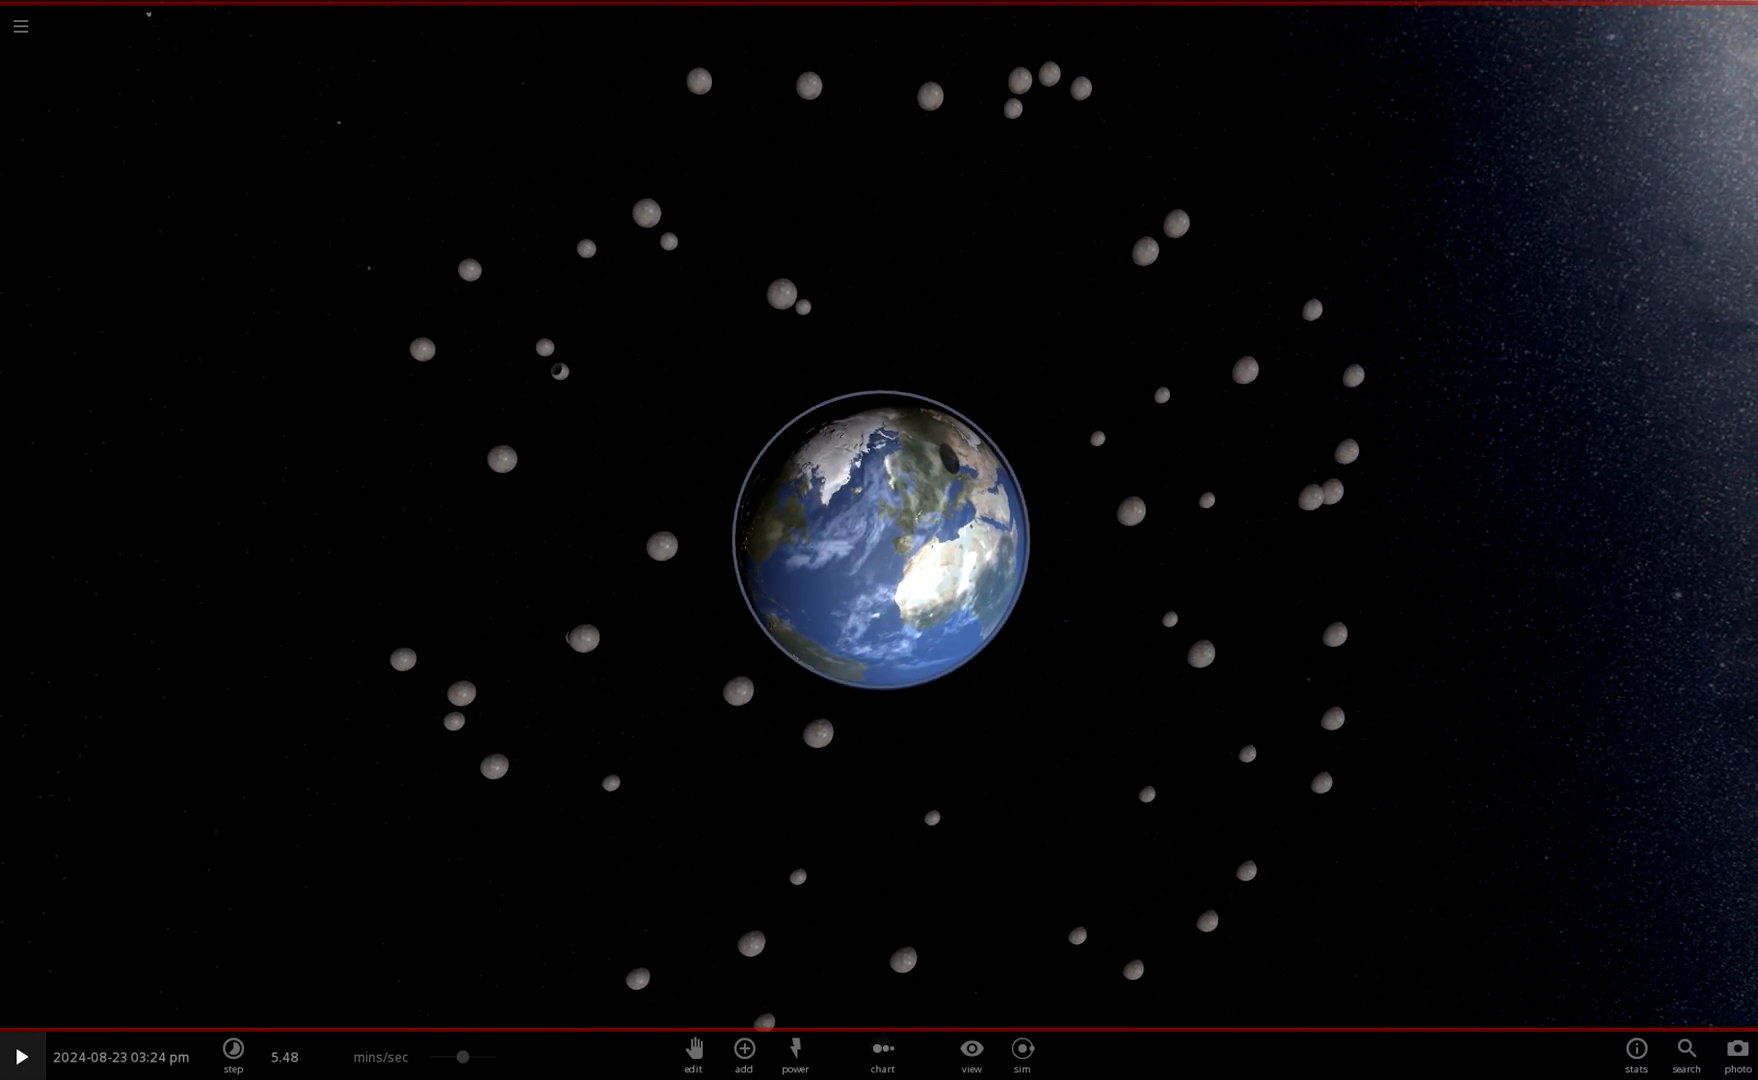
click(20, 1056)
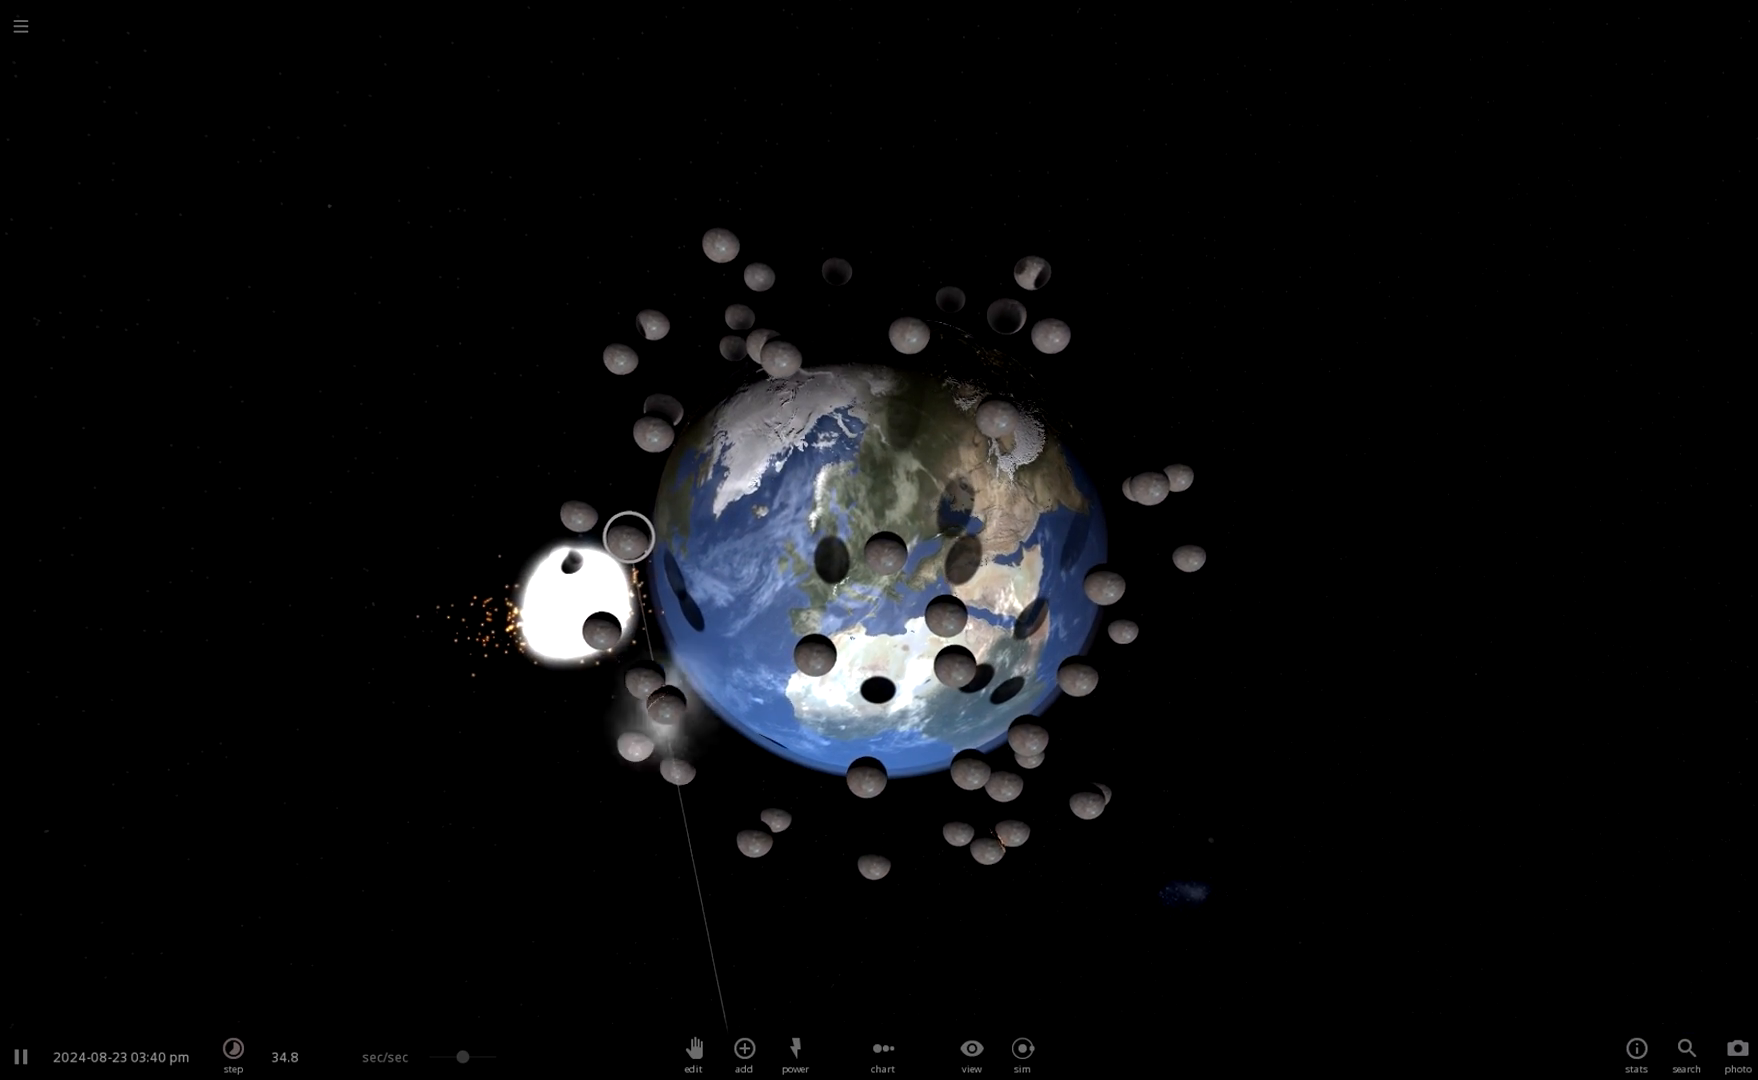
- Pause and resume during the barrage until Earth becomes a white-hot molten sphere
click(20, 1056)
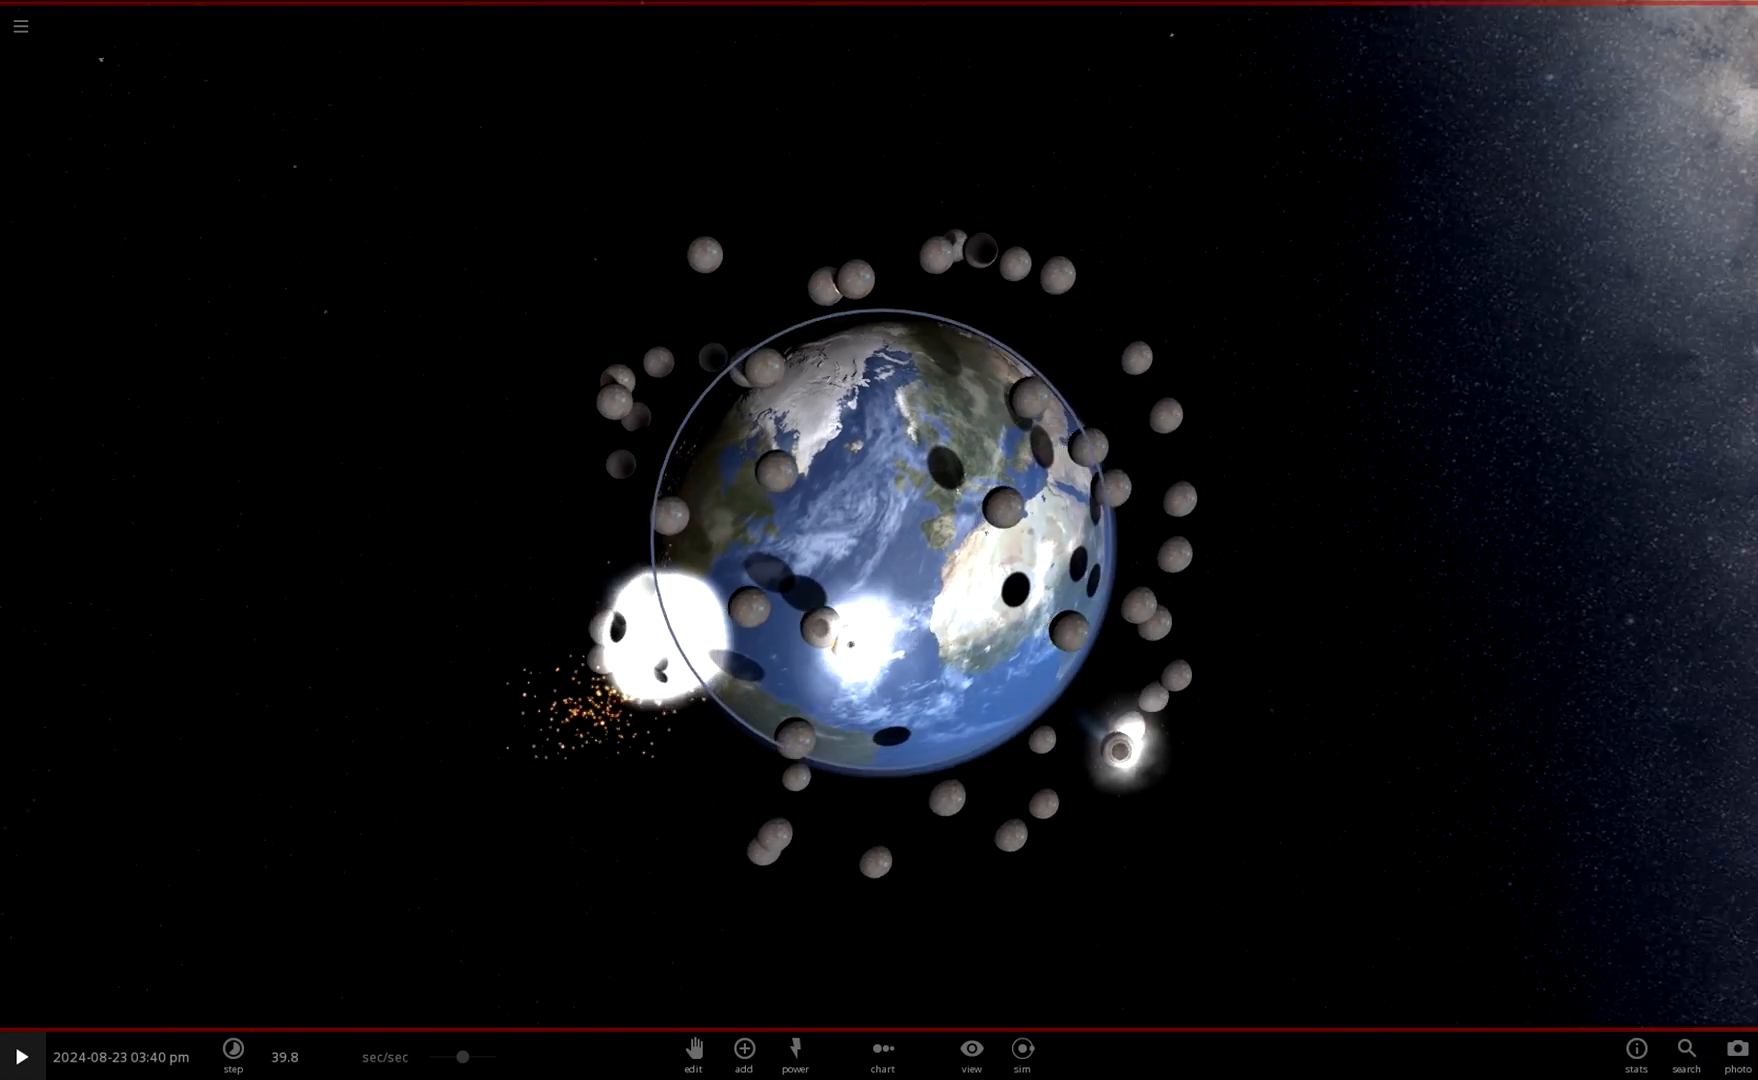
click(232, 1056)
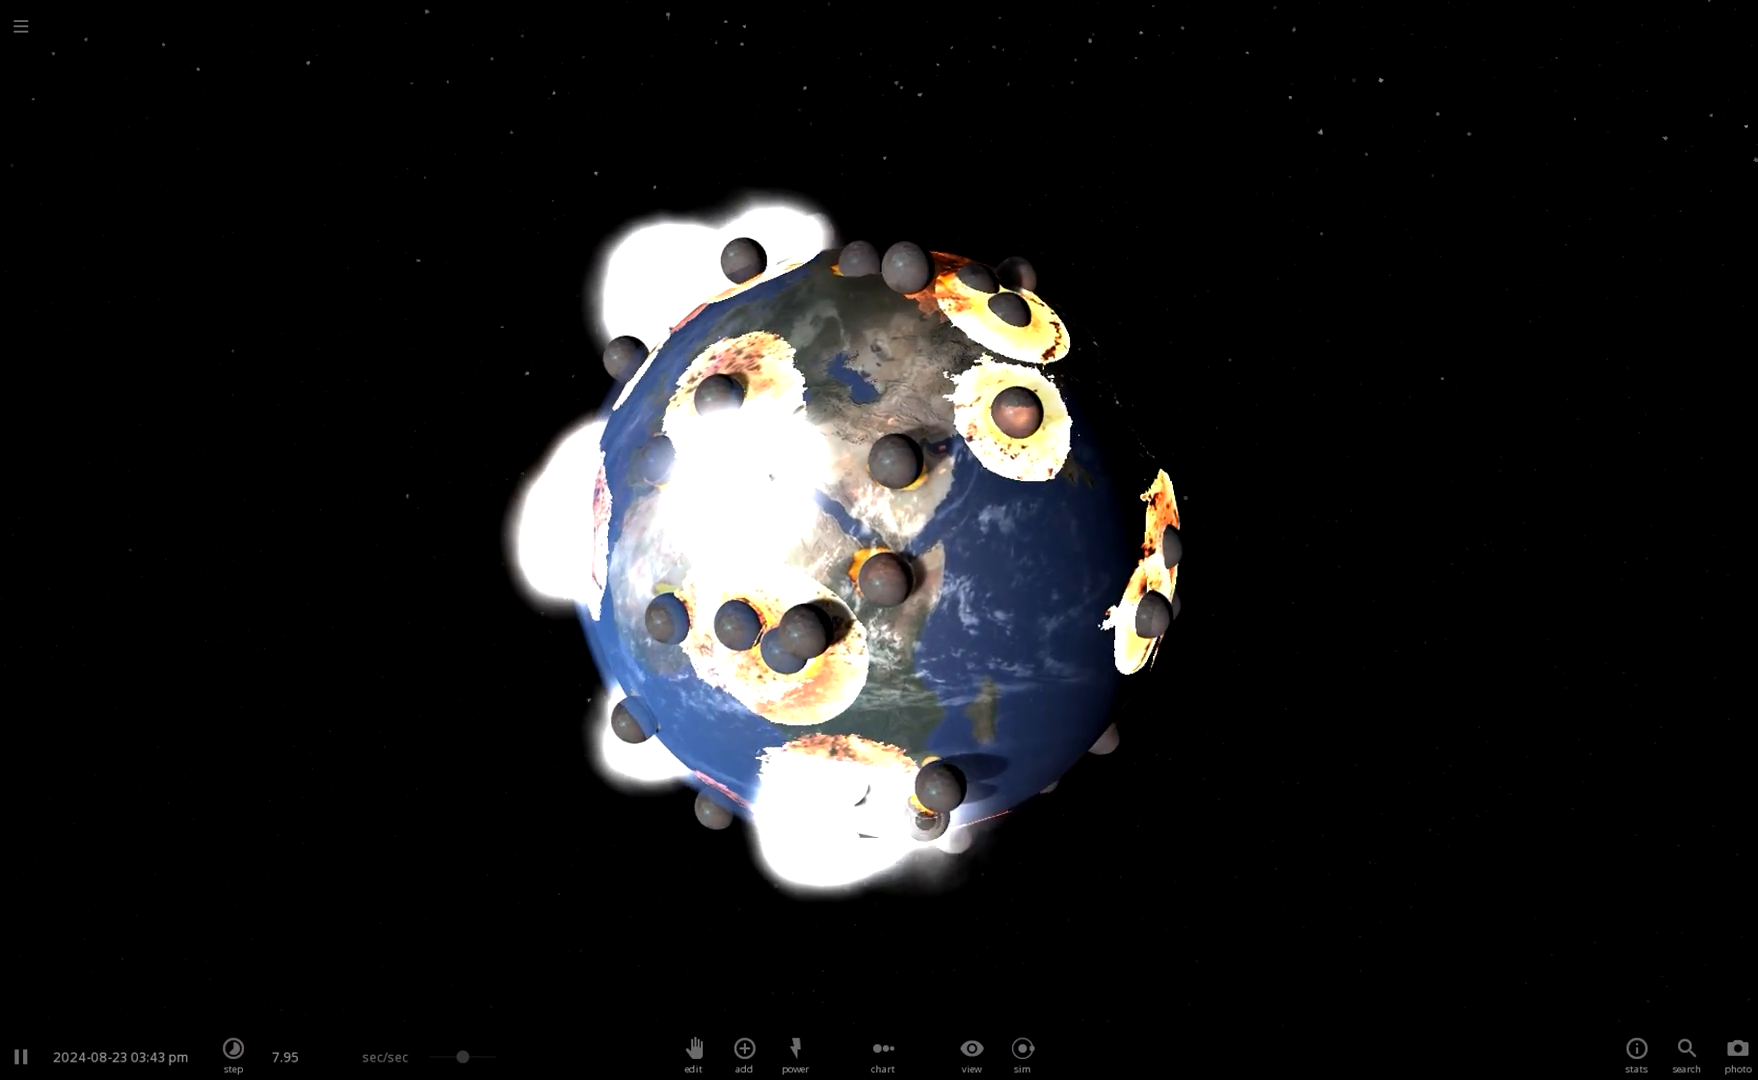
click(20, 1056)
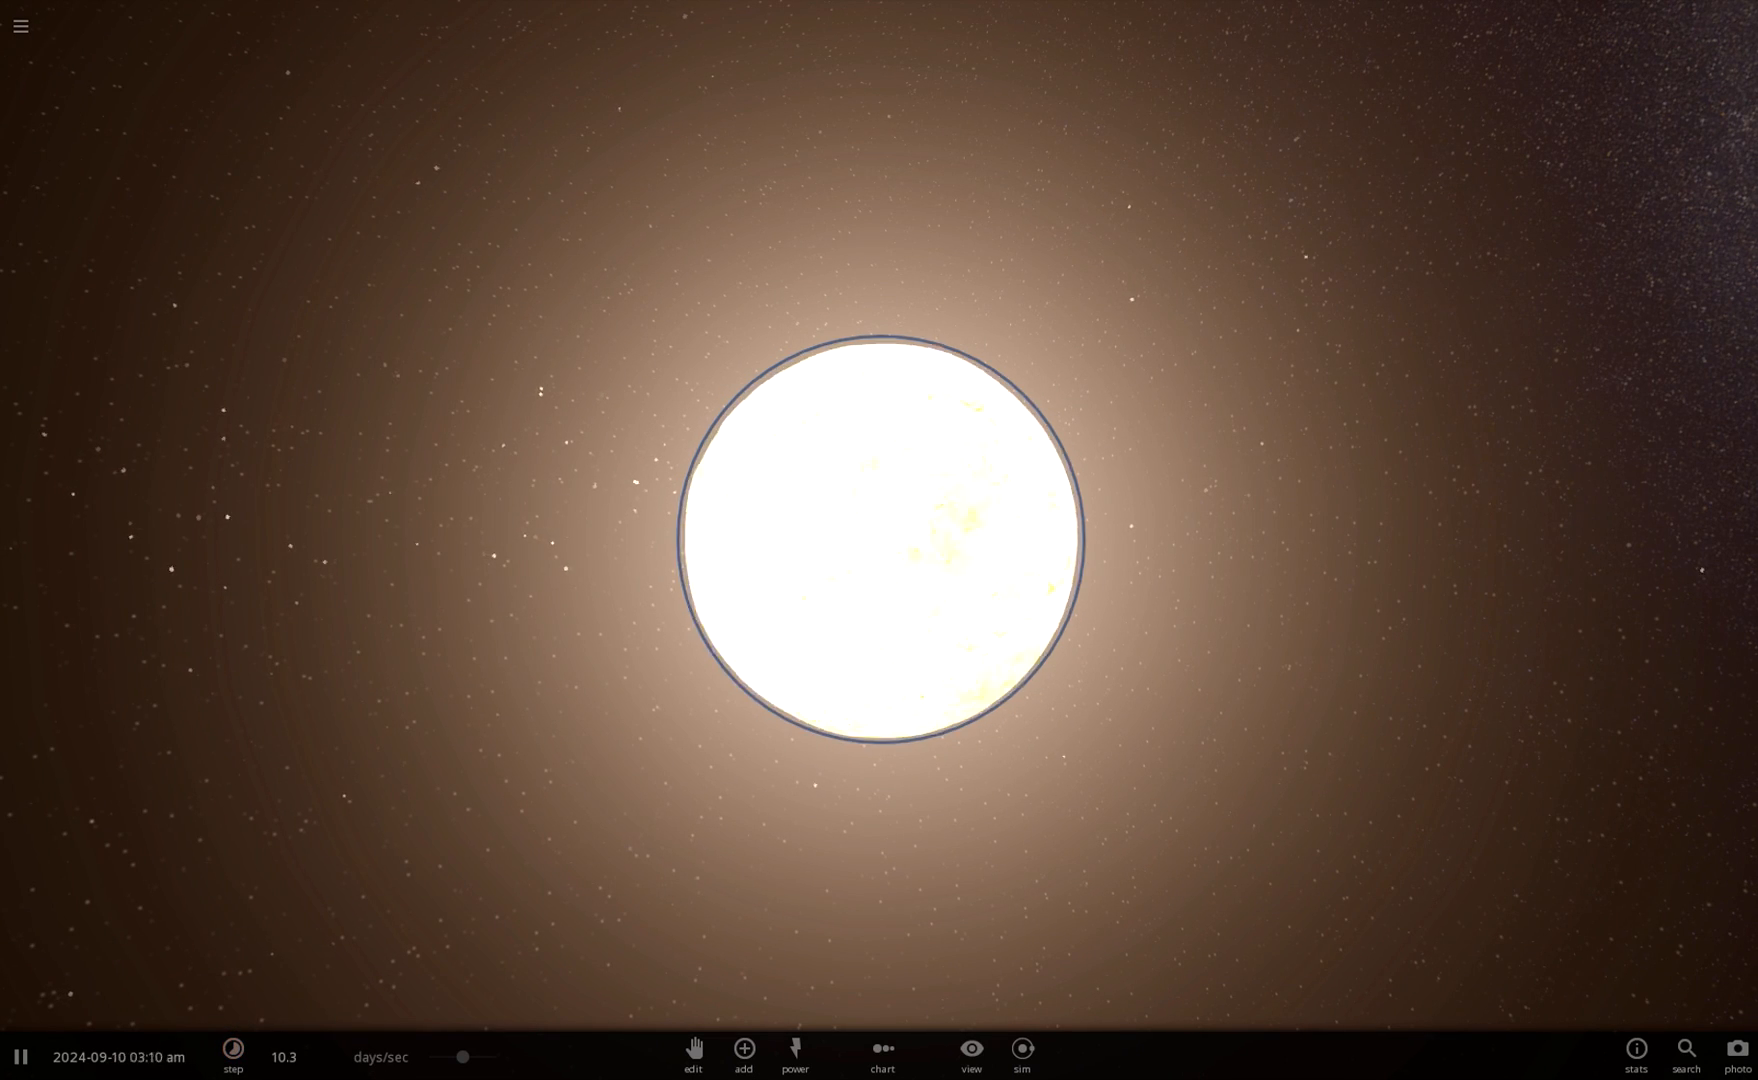
- Raise the time step to months per second so molten Earth cools and darkens
click(232, 1060)
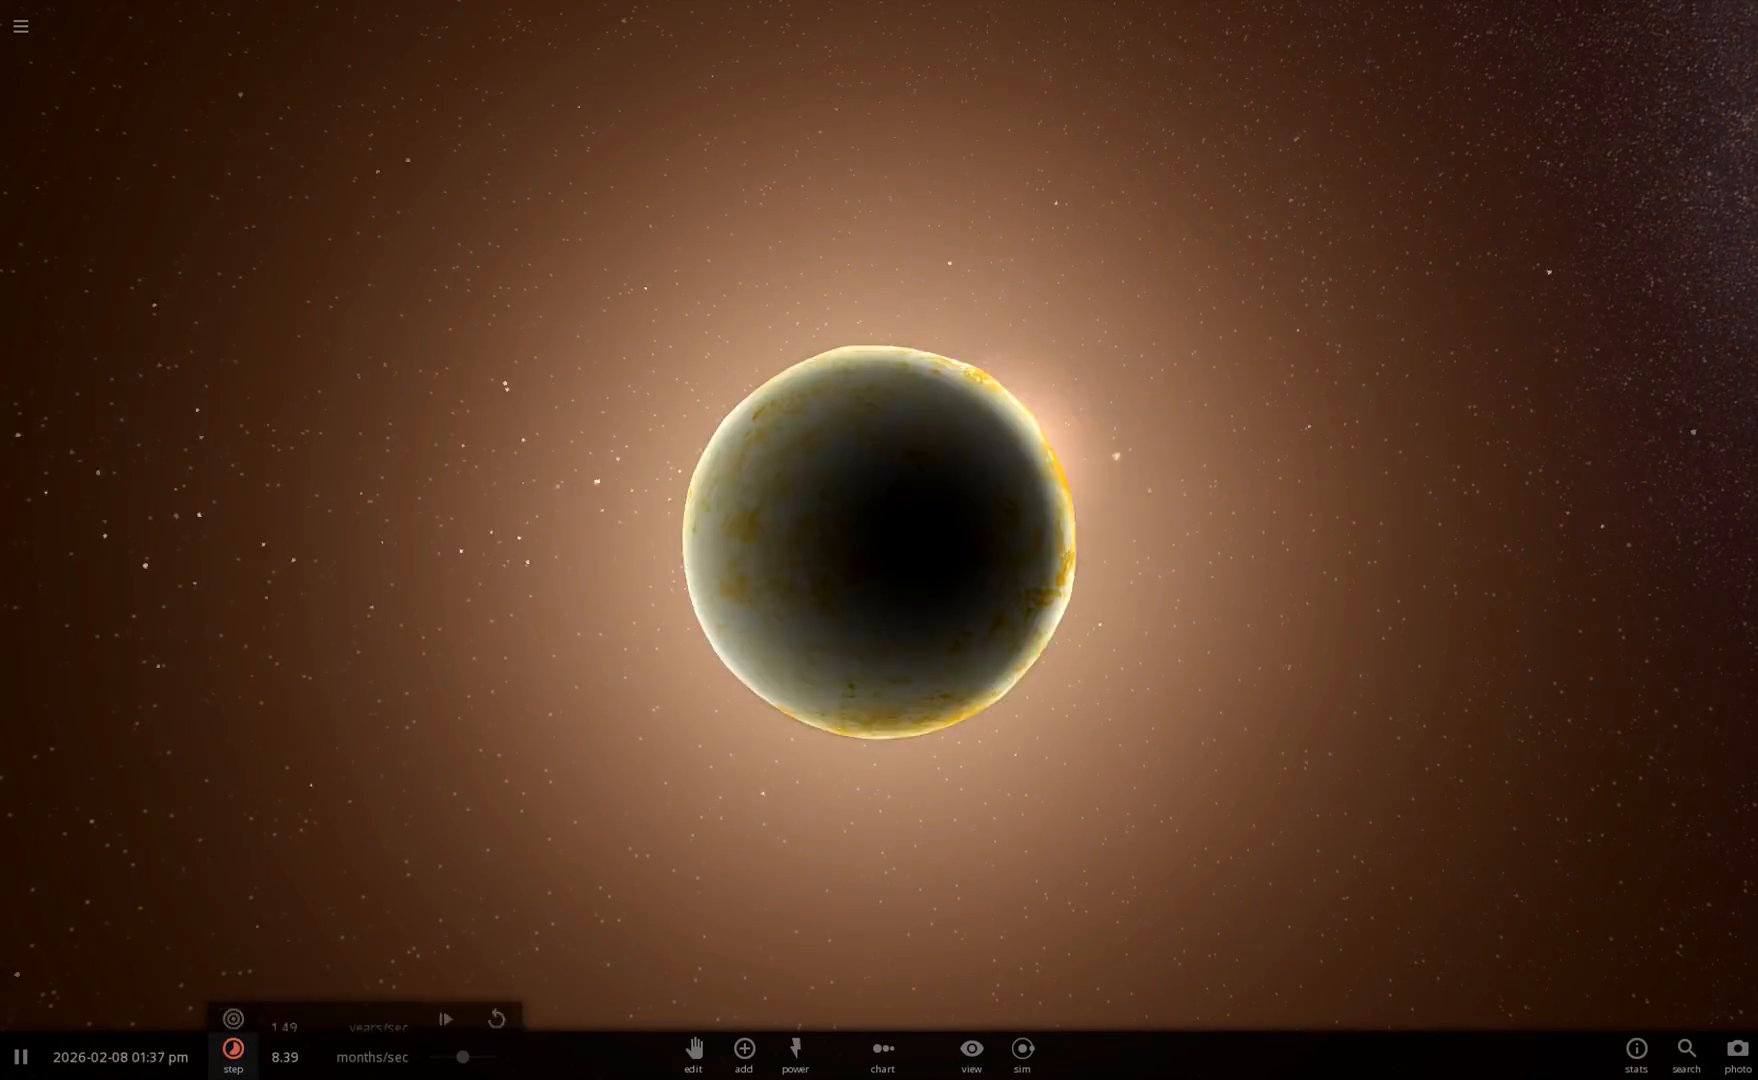
click(880, 538)
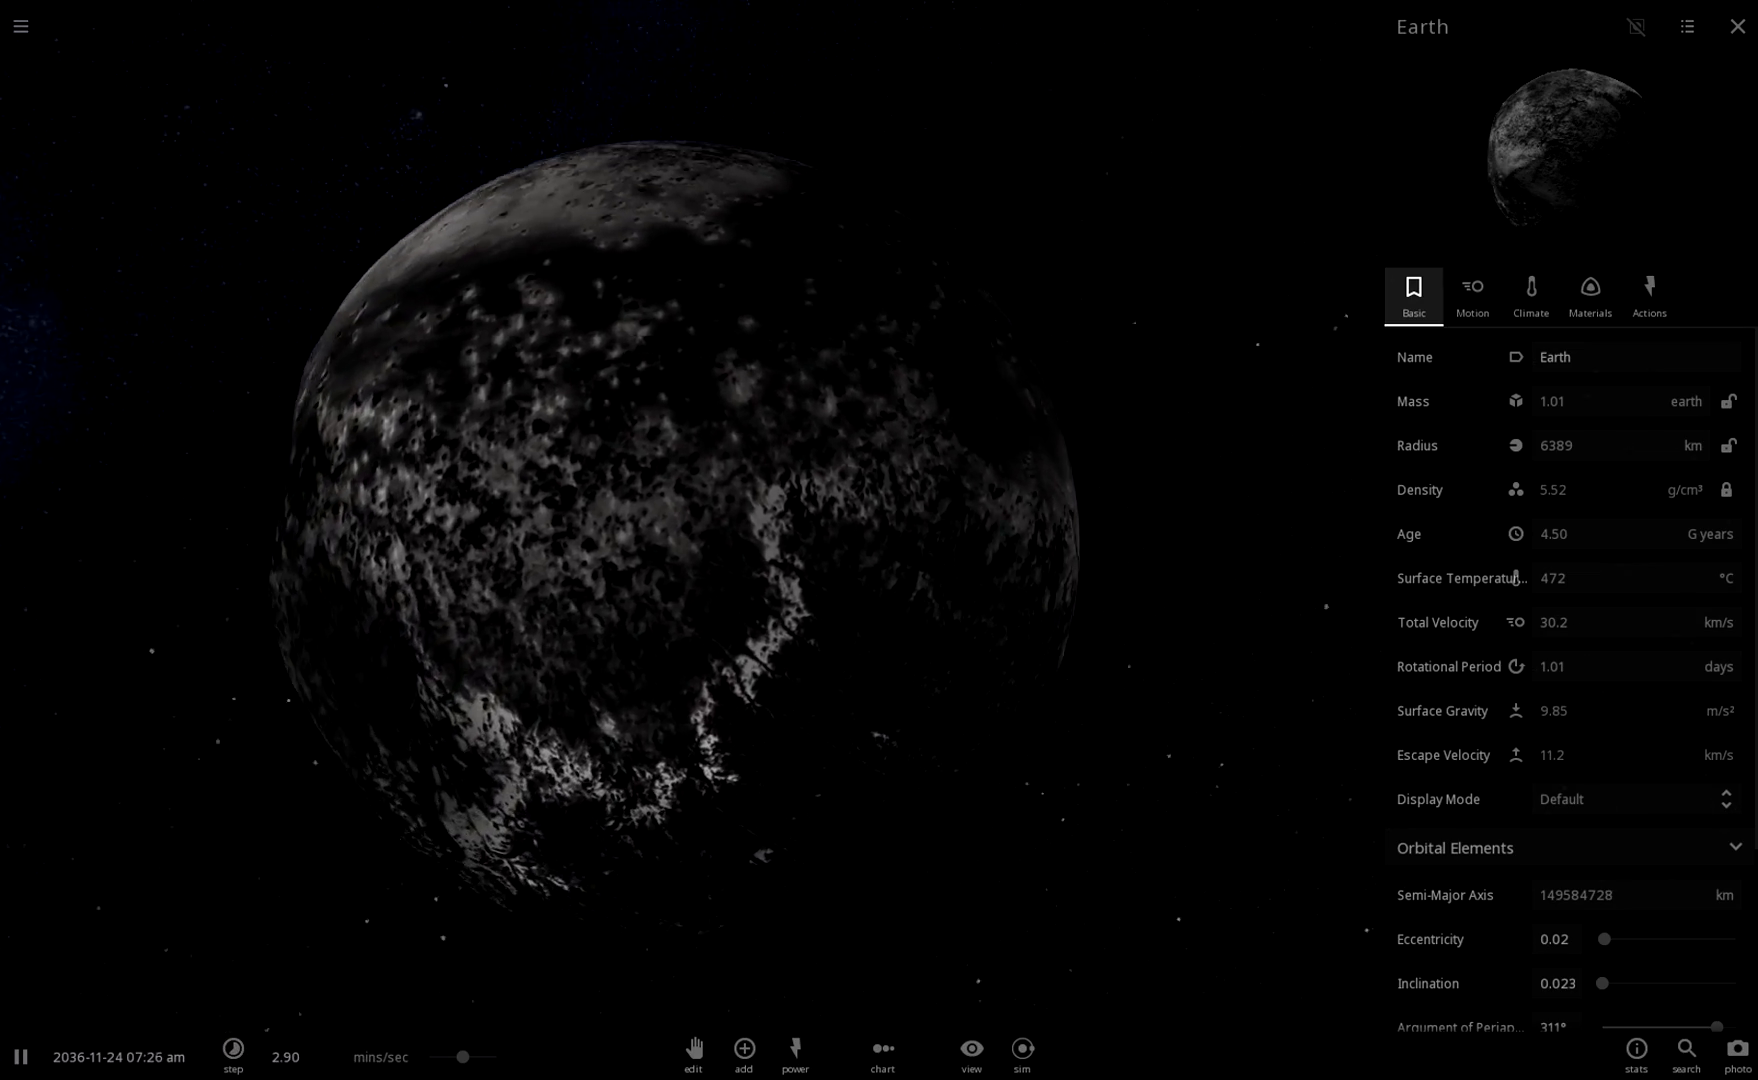
- Adjust the time step to hours per second as Earth's oceans and clouds return at 77.3 °C
click(234, 1056)
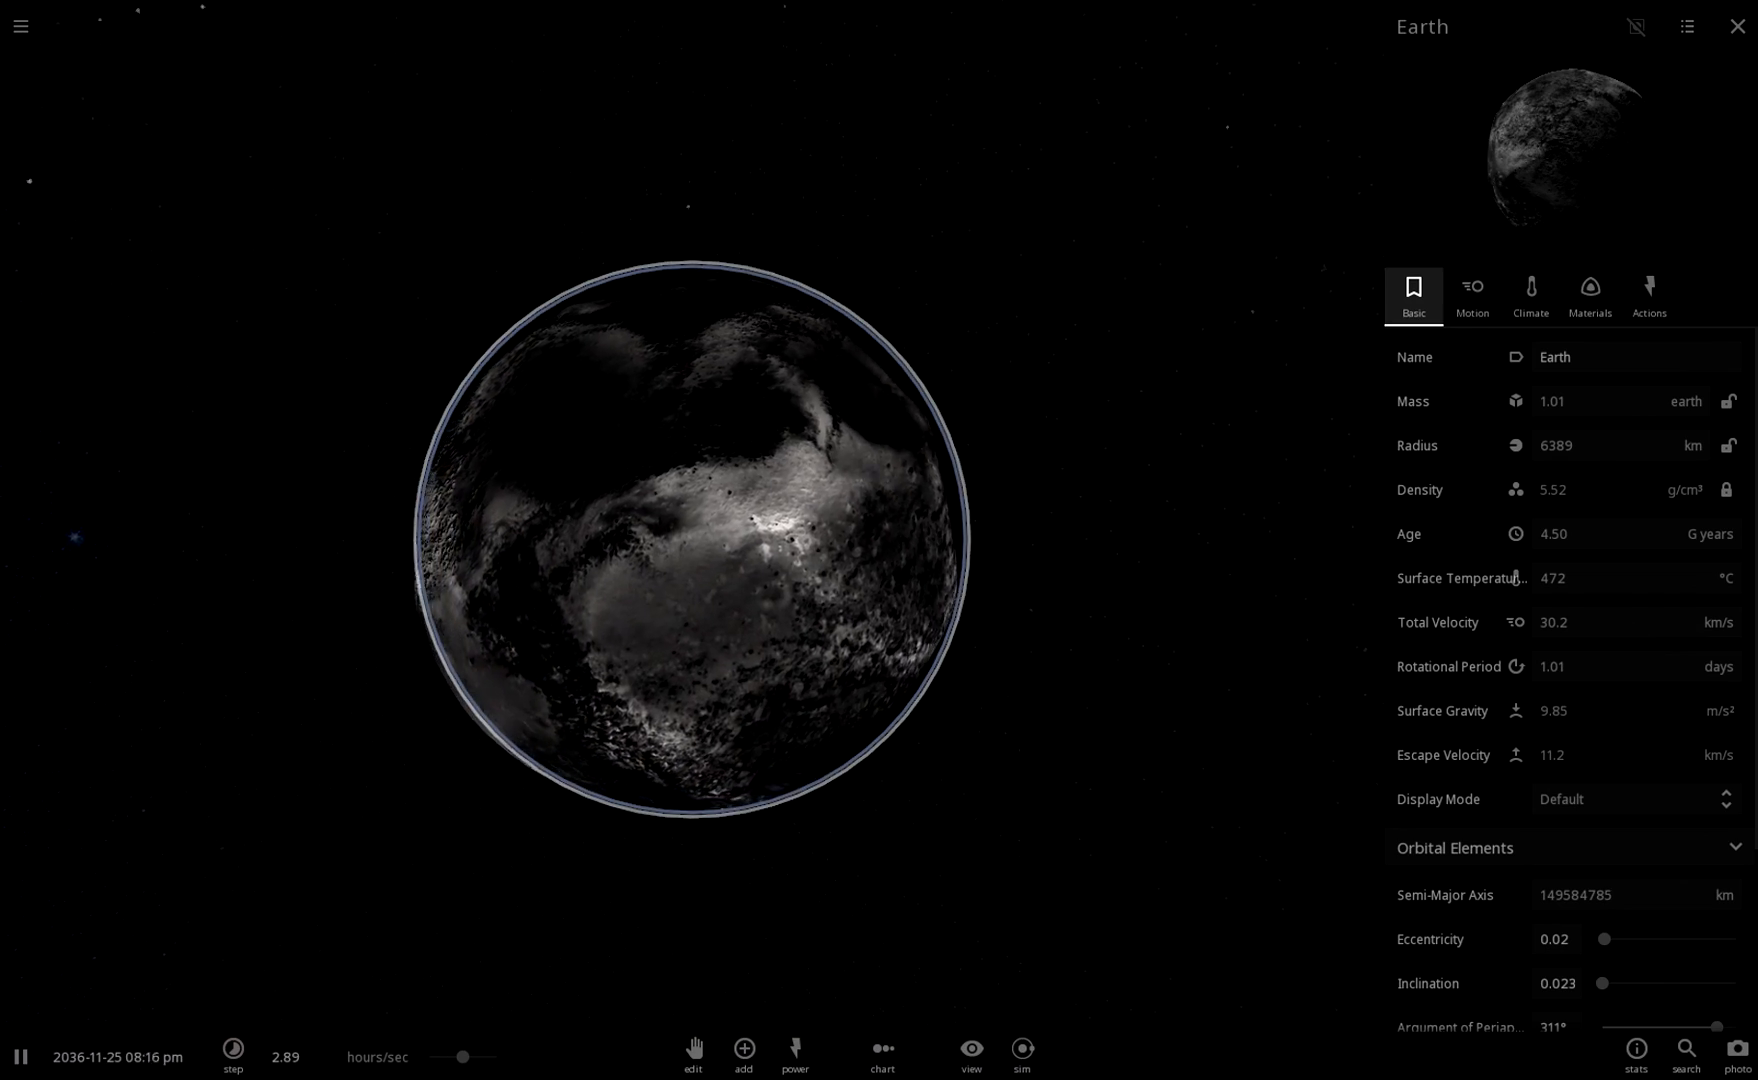
click(232, 1054)
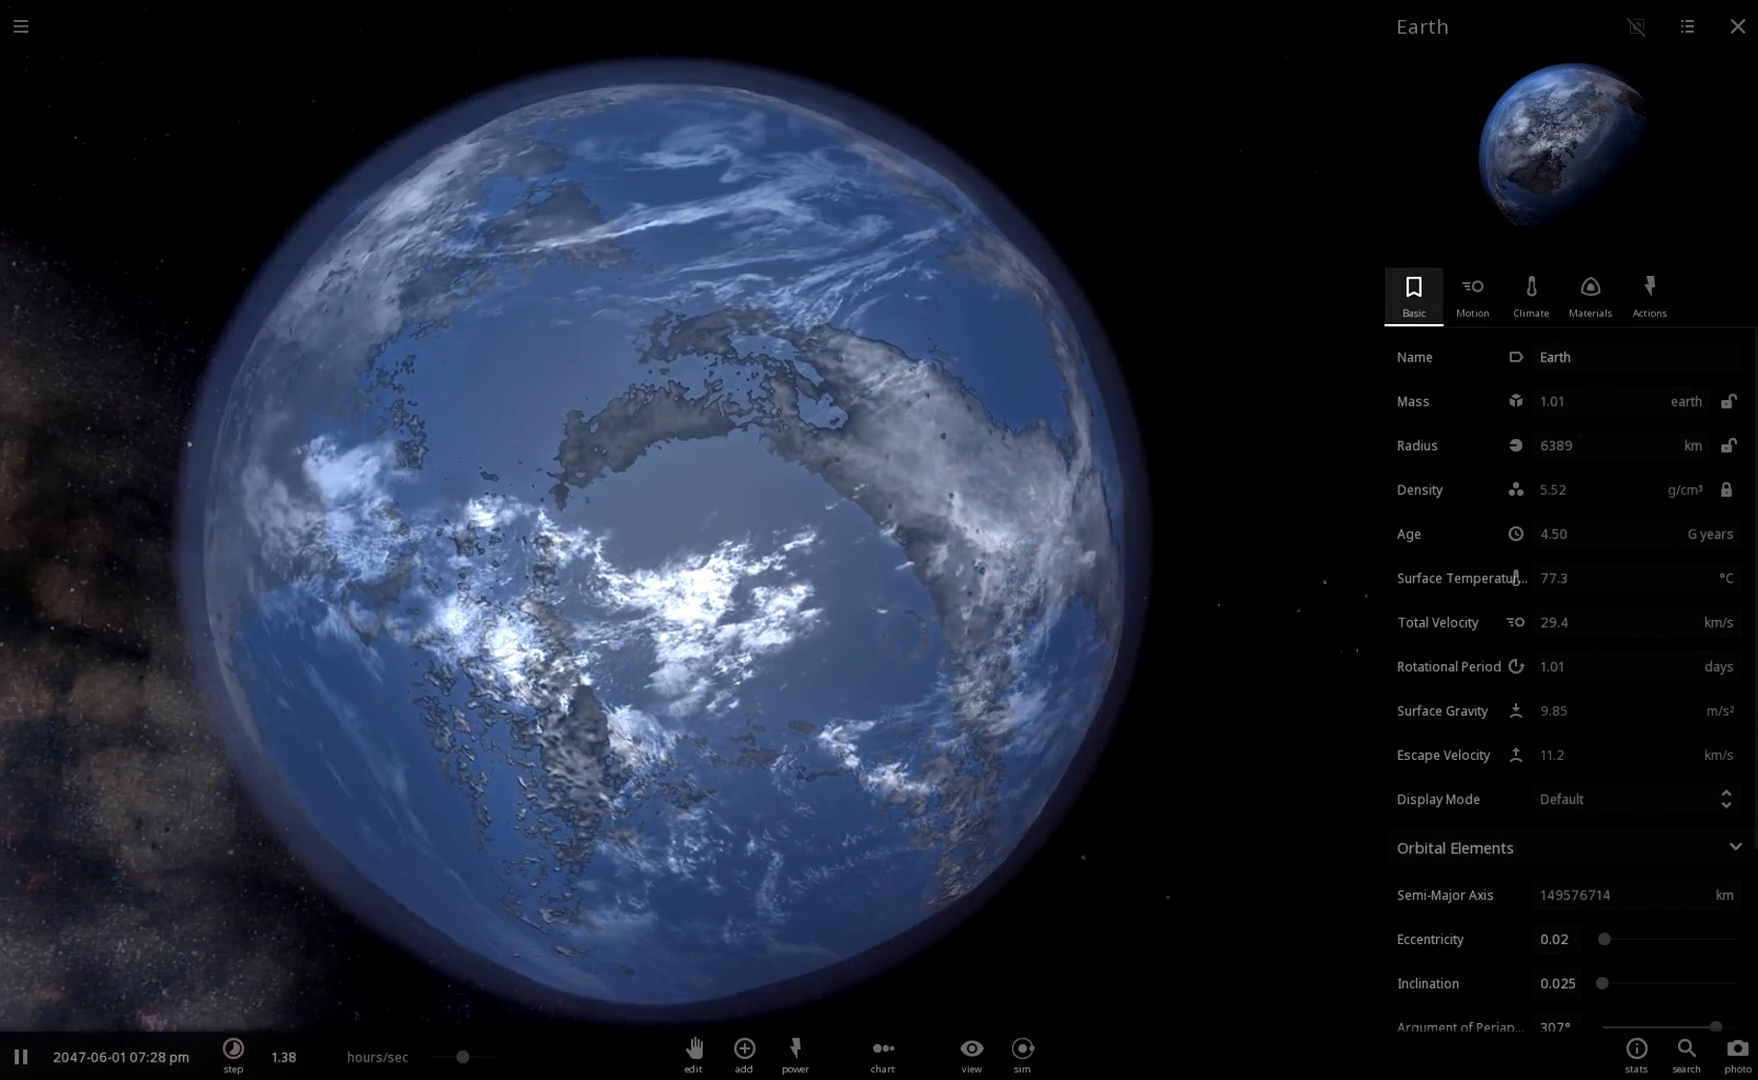
- Let time run as Earth cools toward 74.6 °C, zooming to watch oceans and clouds return
scroll(down, 3)
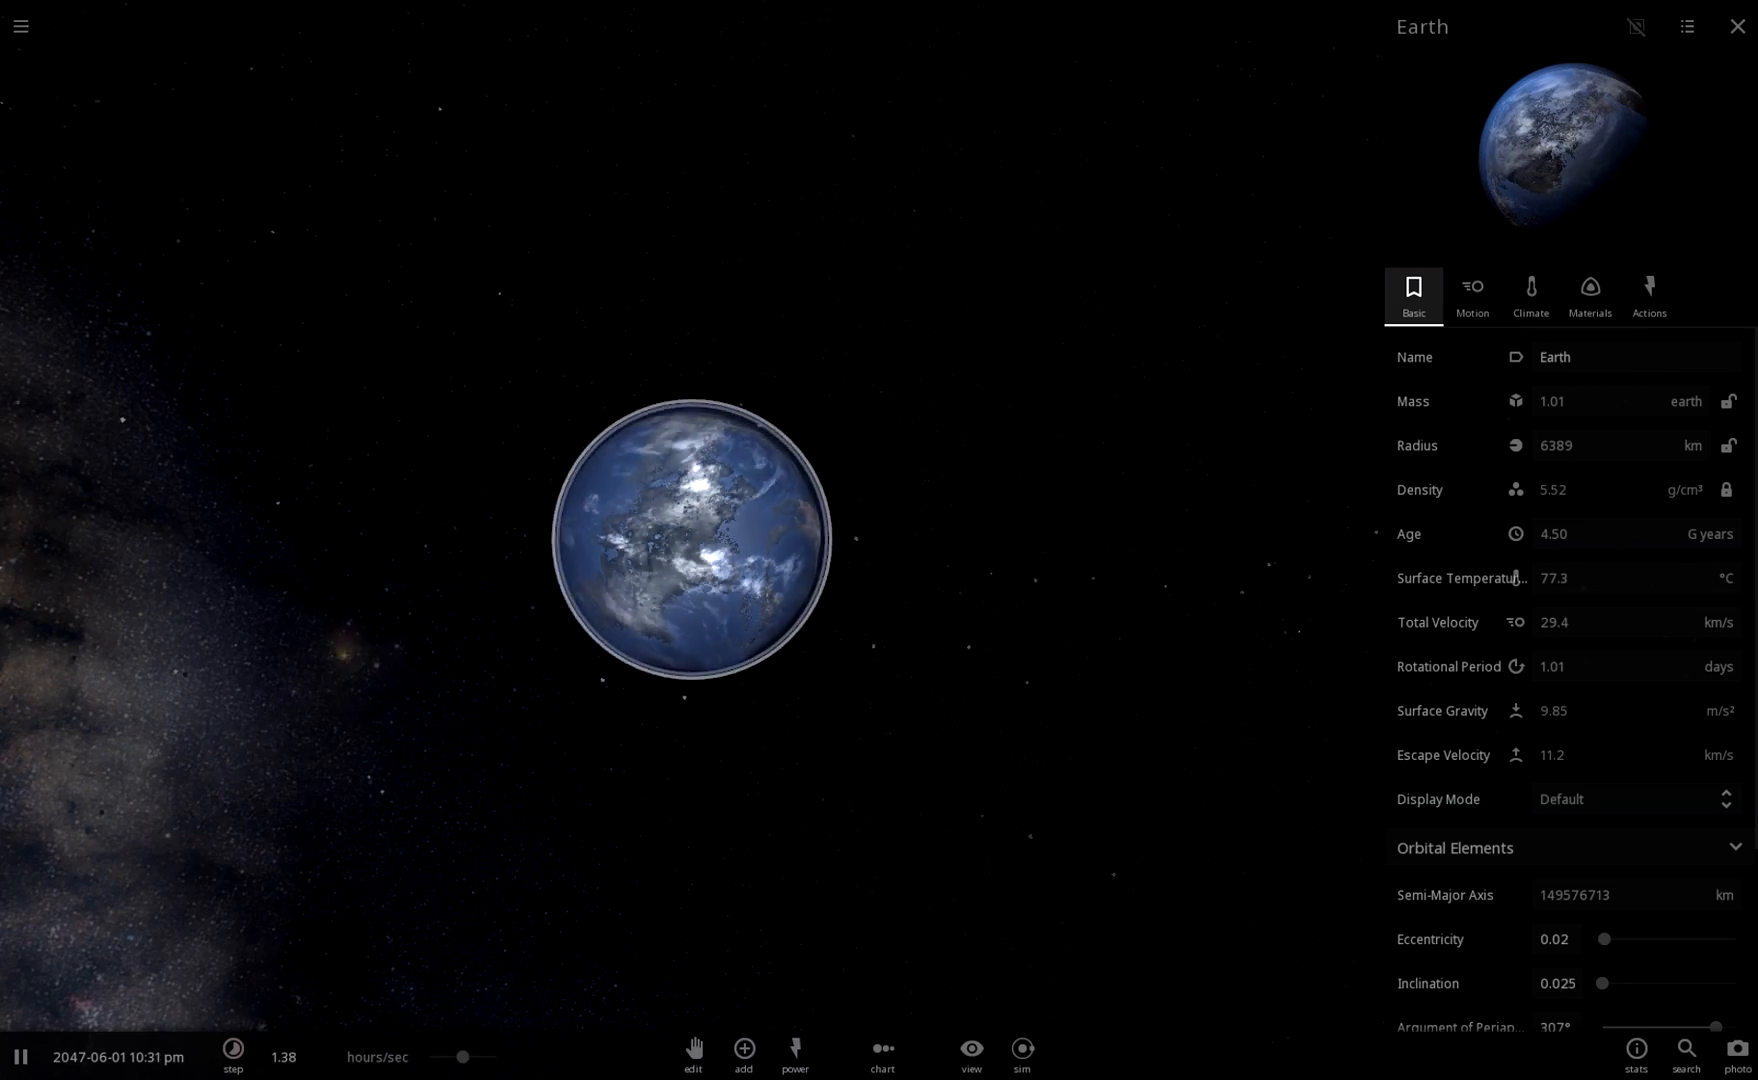
scroll(up, 3)
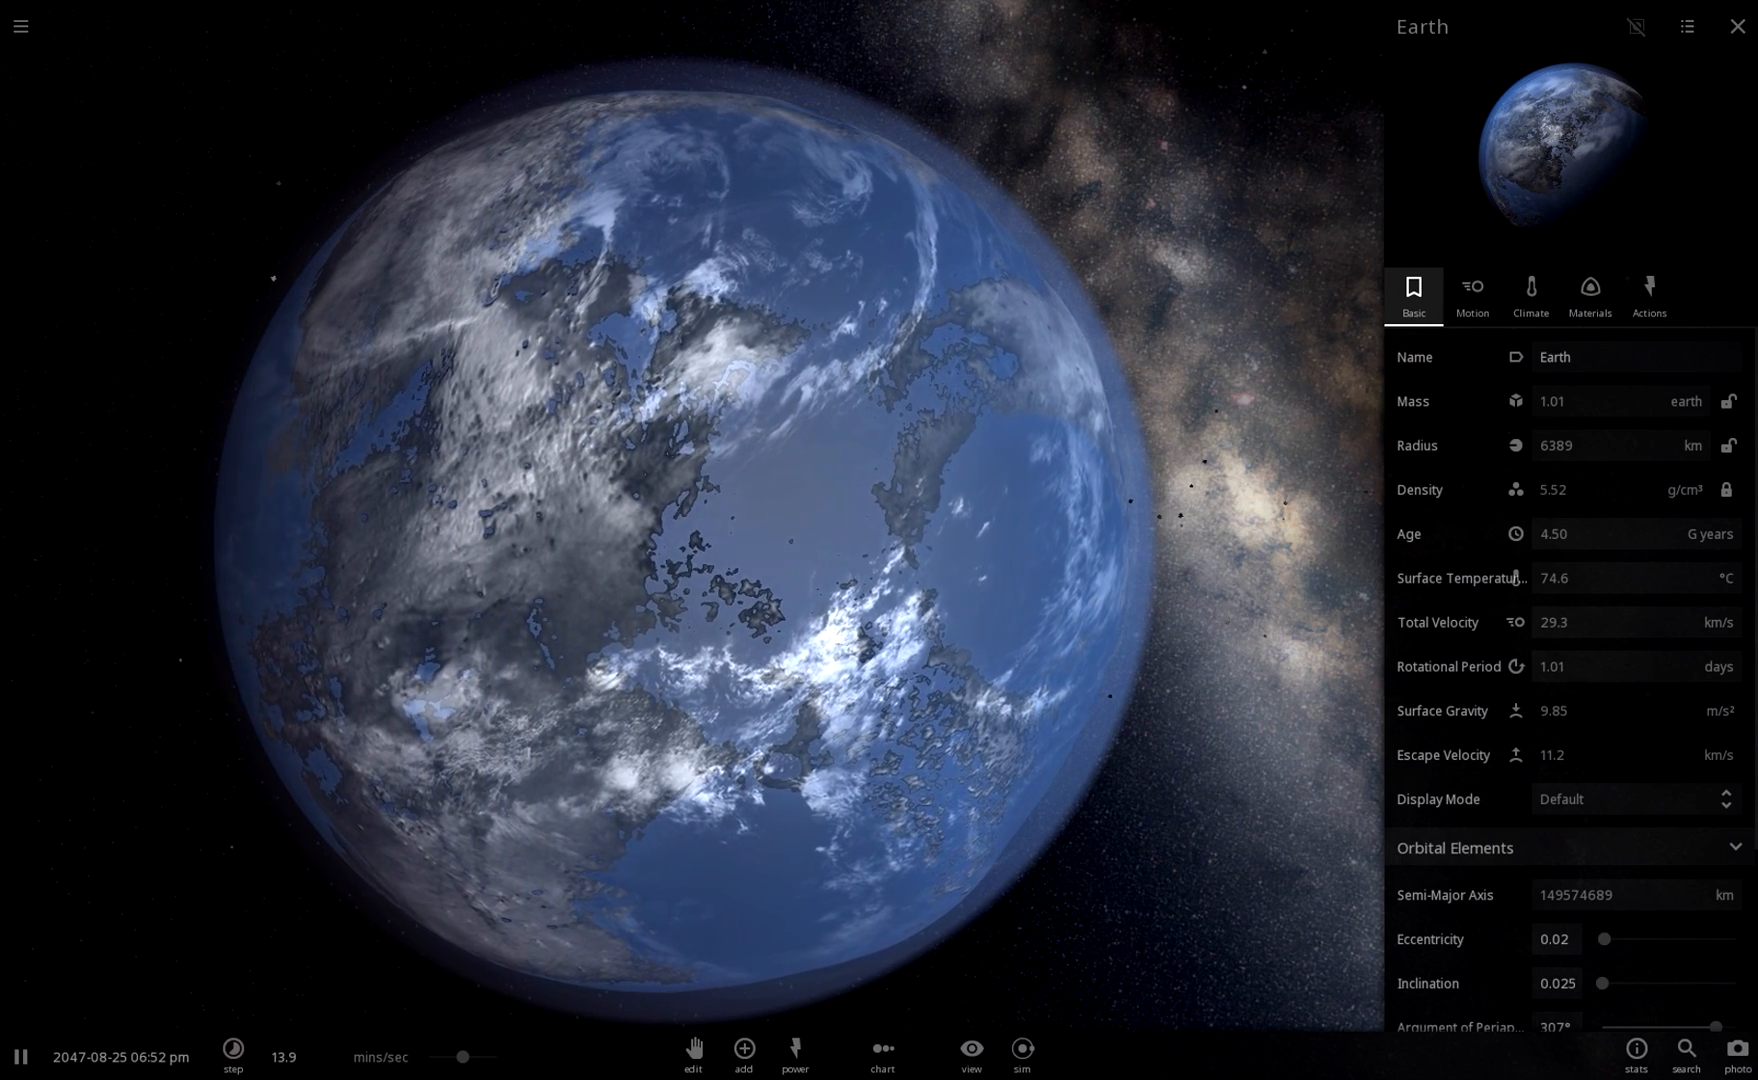
scroll(down, 3)
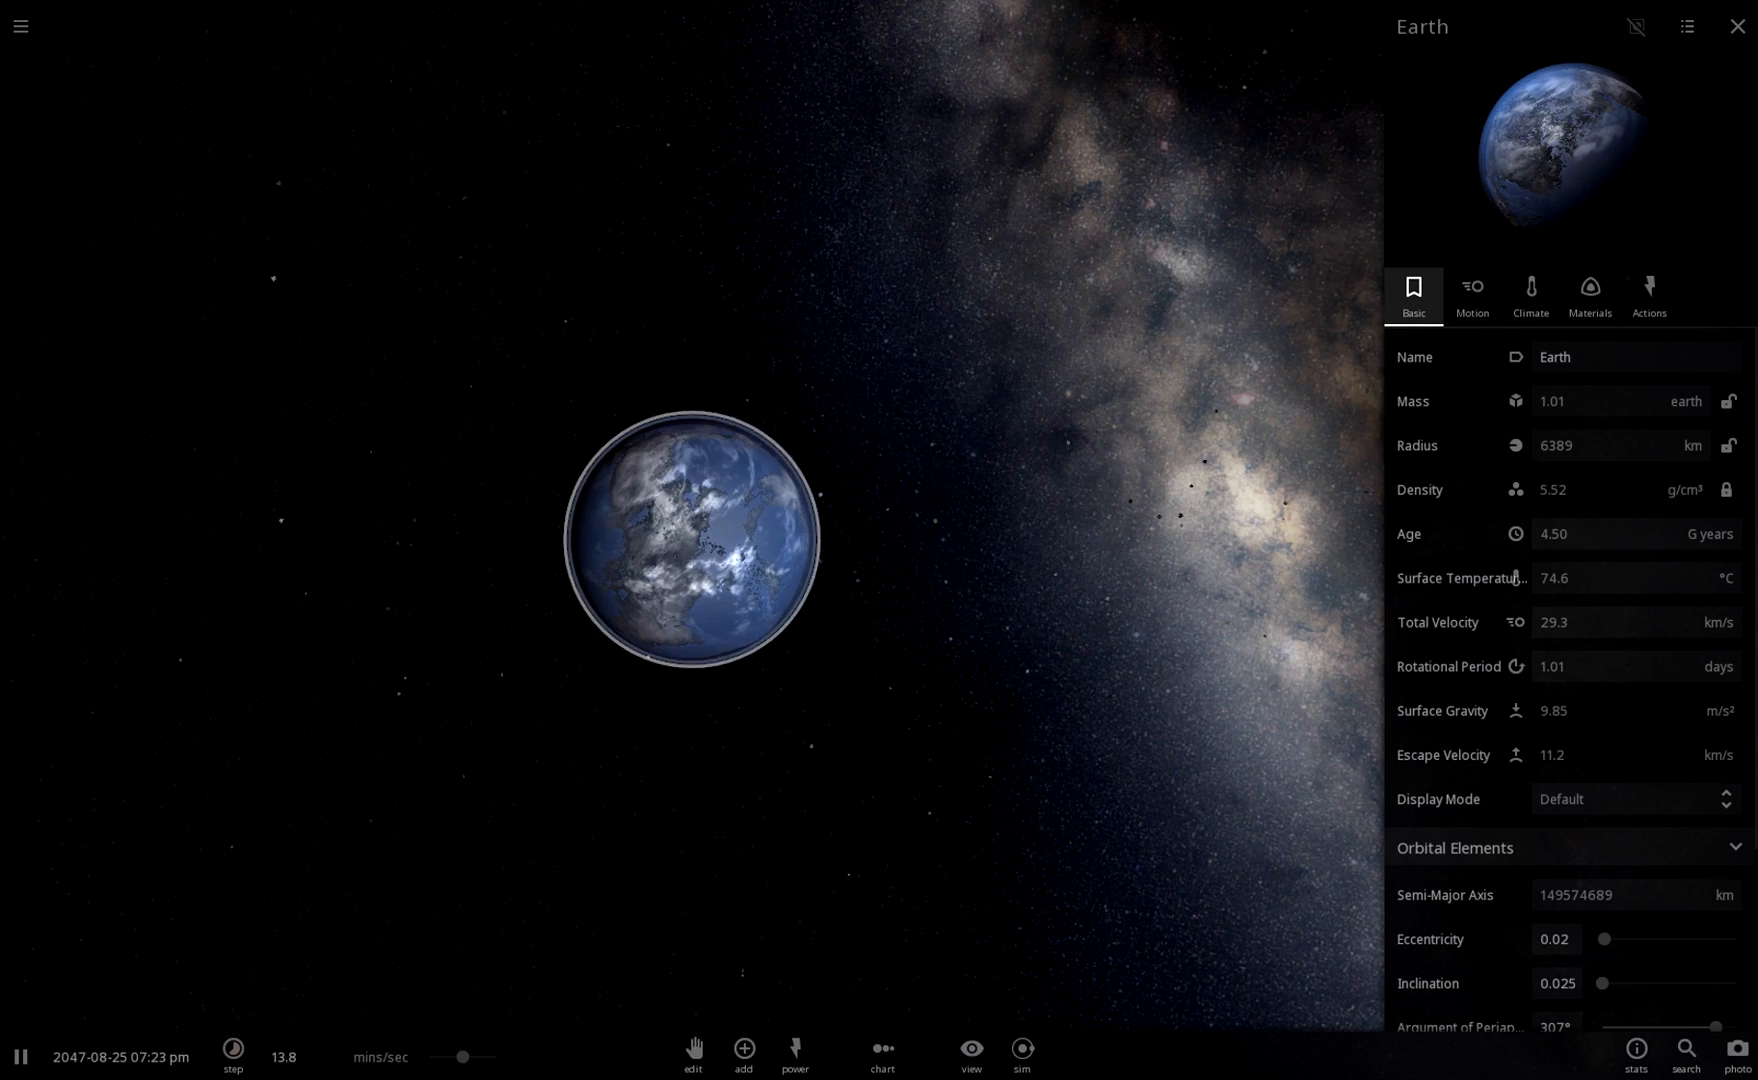